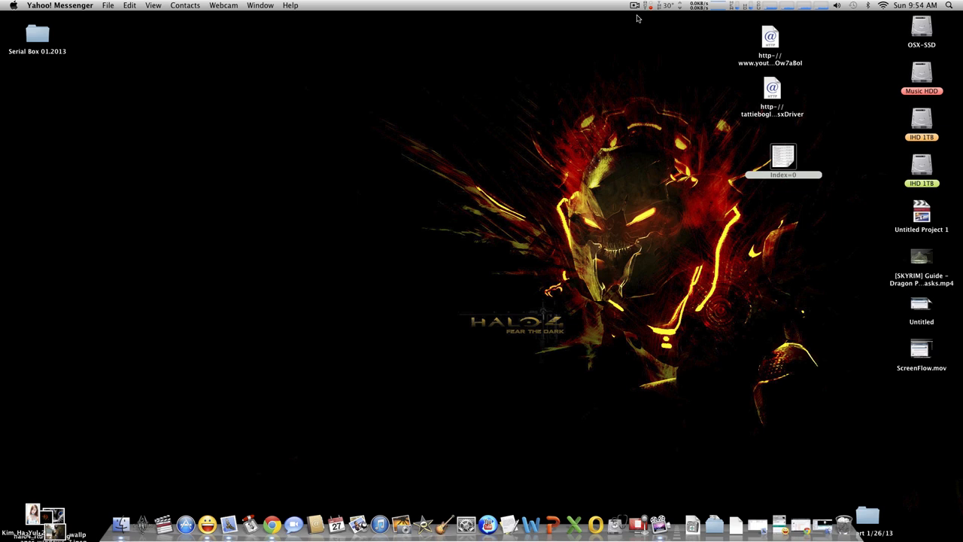
mouse_move(818, 524)
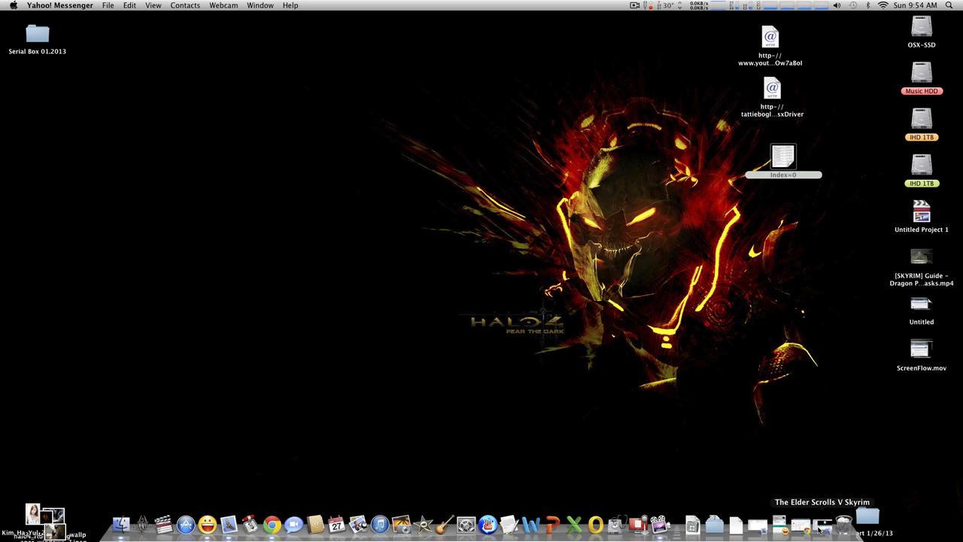
- Open the Skyrim folder from the Dock and bring up Chrome's Porting Team controller thread
left_click(822, 520)
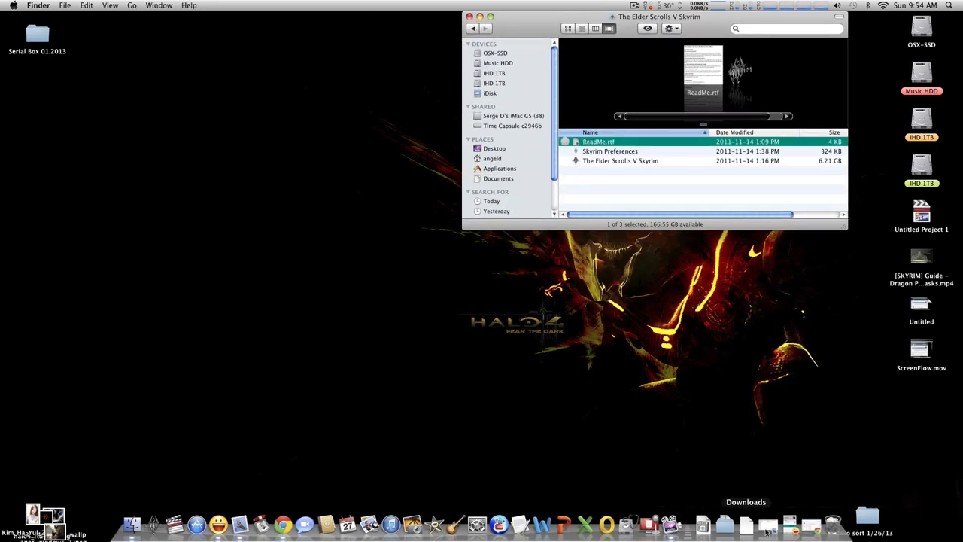
left_click(282, 523)
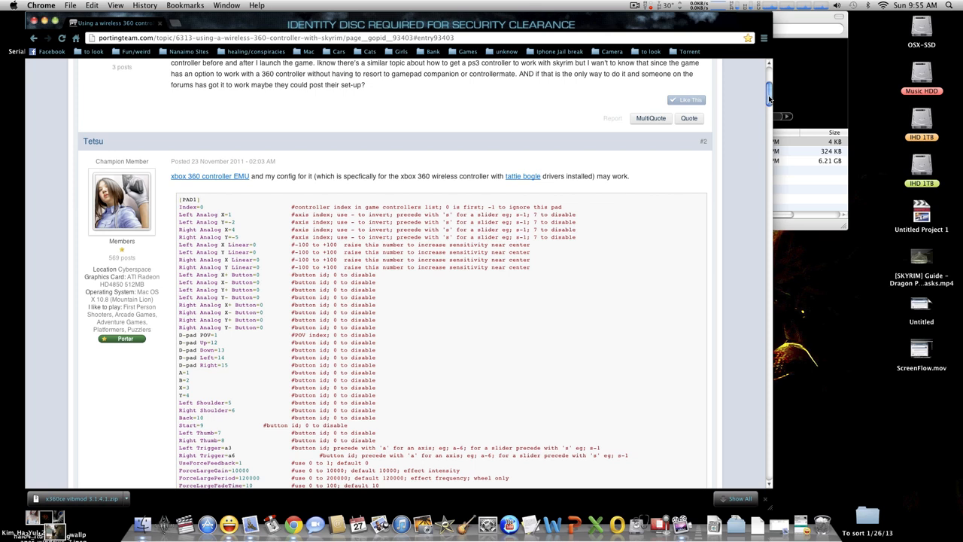
- Scroll through the Porting Team thread's x360ce controller config posts
scroll("up", 3)
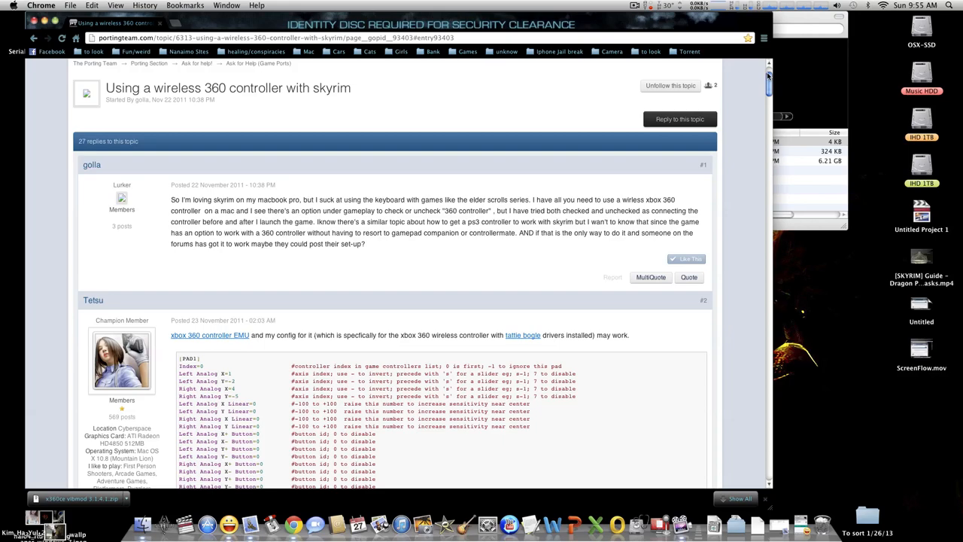
scroll("up", 3)
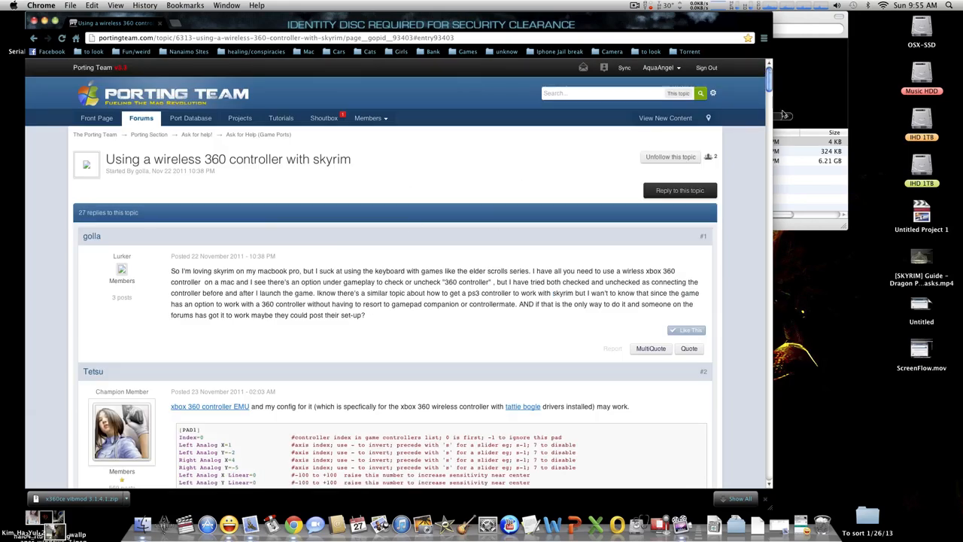
scroll("down", 3)
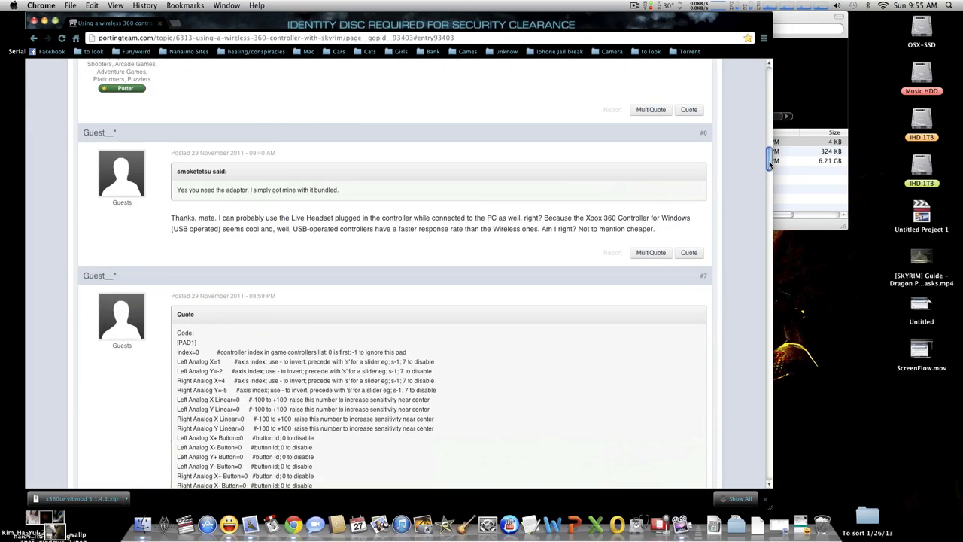
scroll("up", 3)
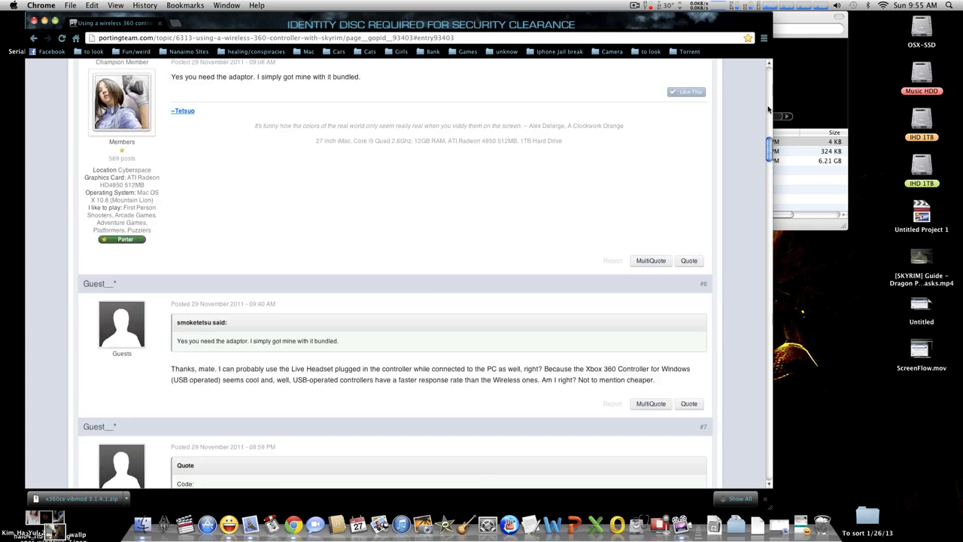
scroll("up", 3)
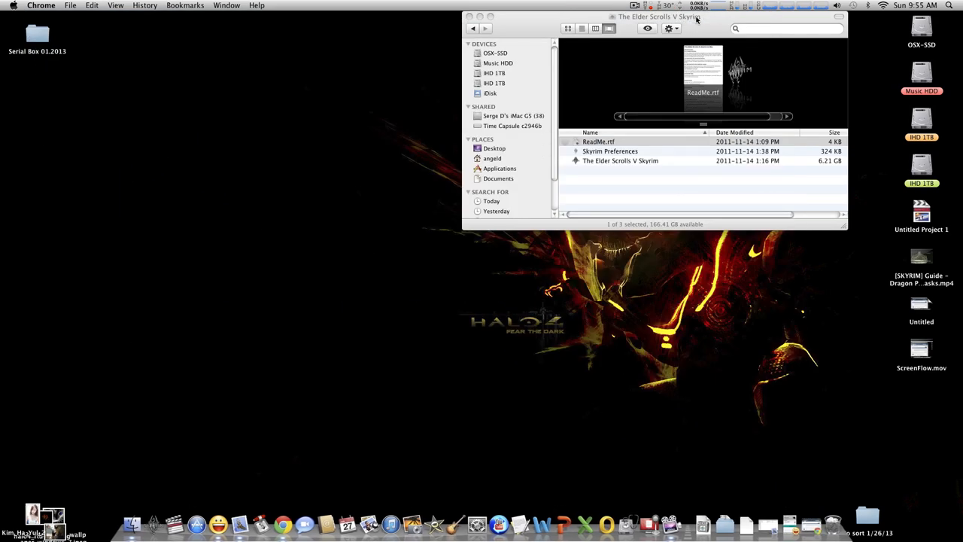
- Close the Skyrim Finder window, leaving the desktop with the Index=0 clipping
left_click(469, 16)
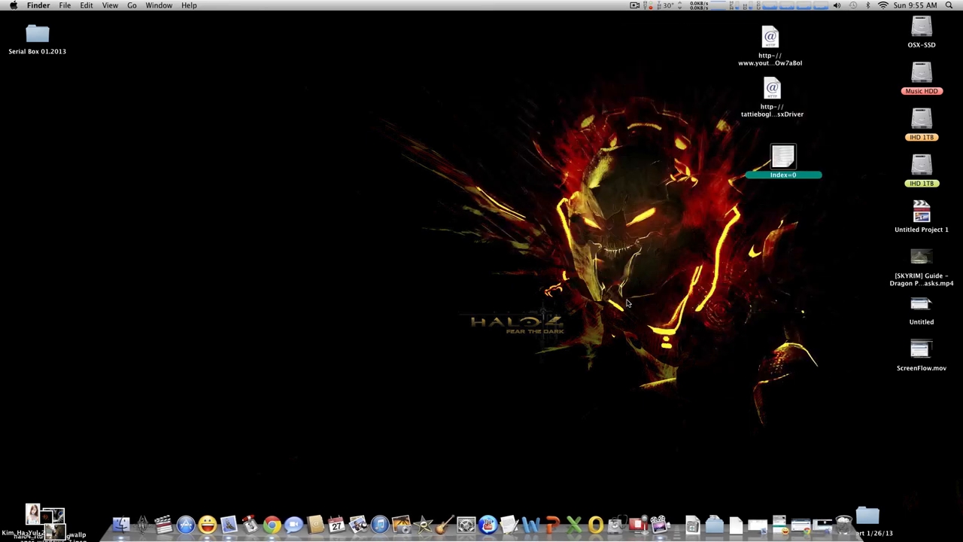
mouse_move(628, 422)
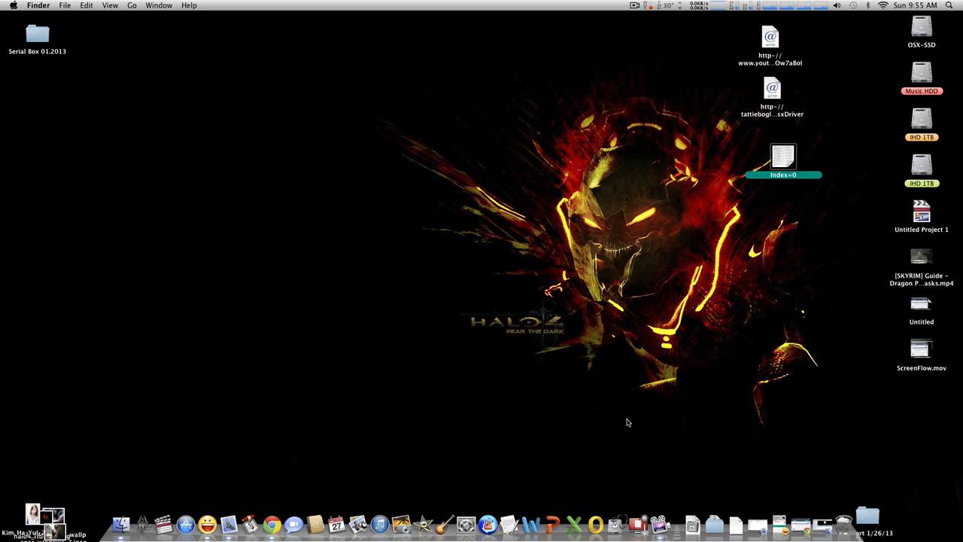
mouse_move(777, 95)
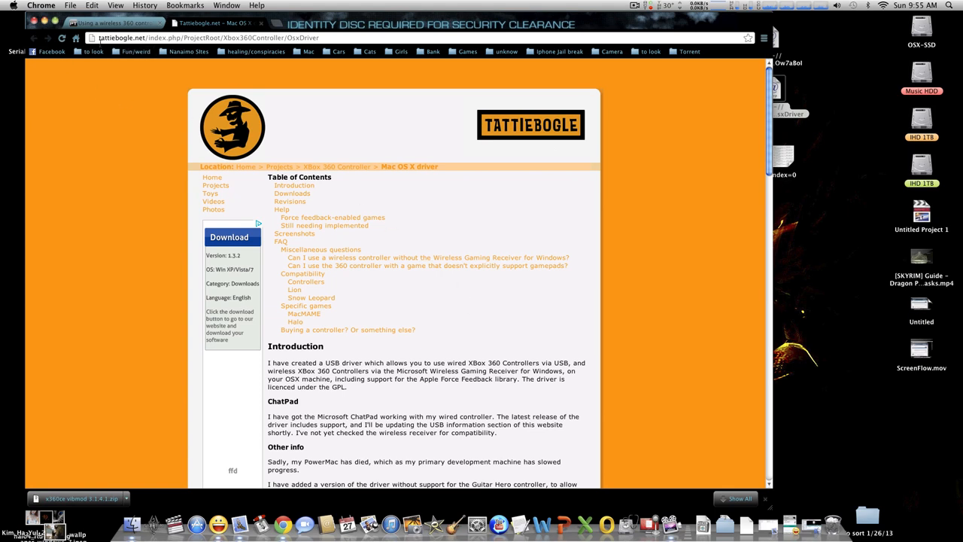
scroll("down", 3)
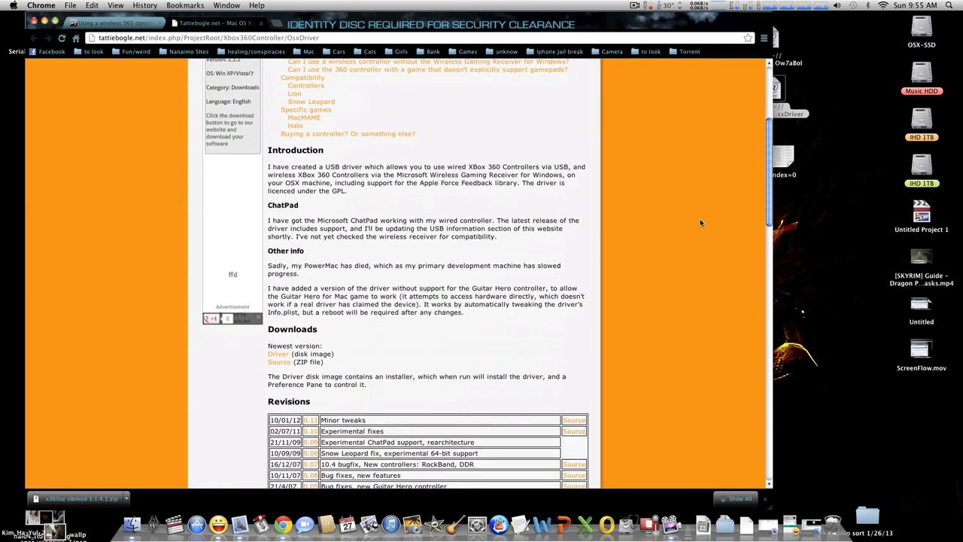
scroll("down", 3)
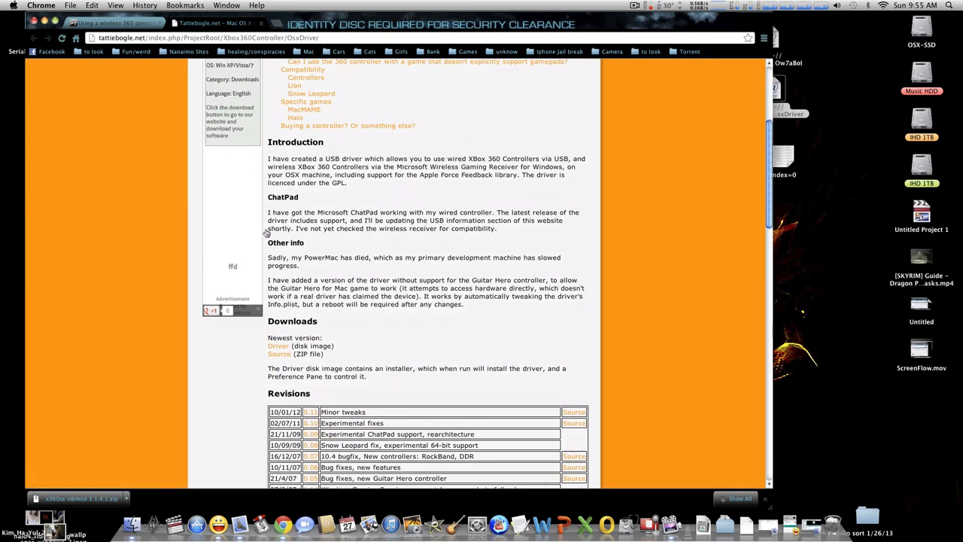
scroll("down", 3)
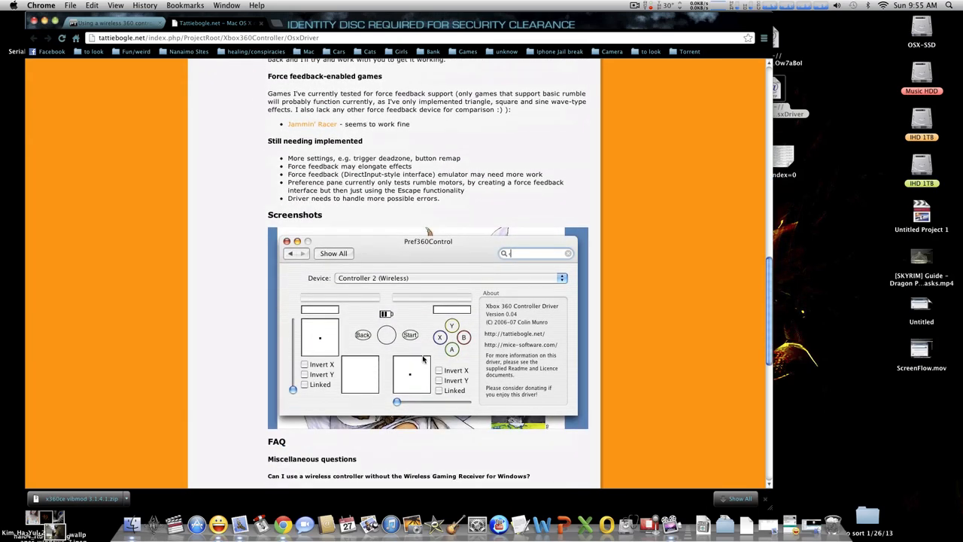
mouse_move(389, 323)
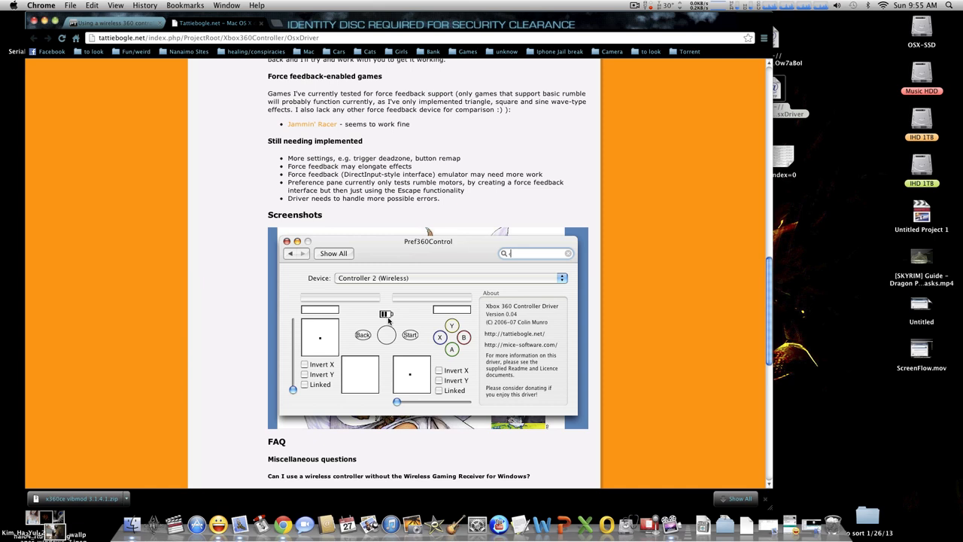
mouse_move(409, 321)
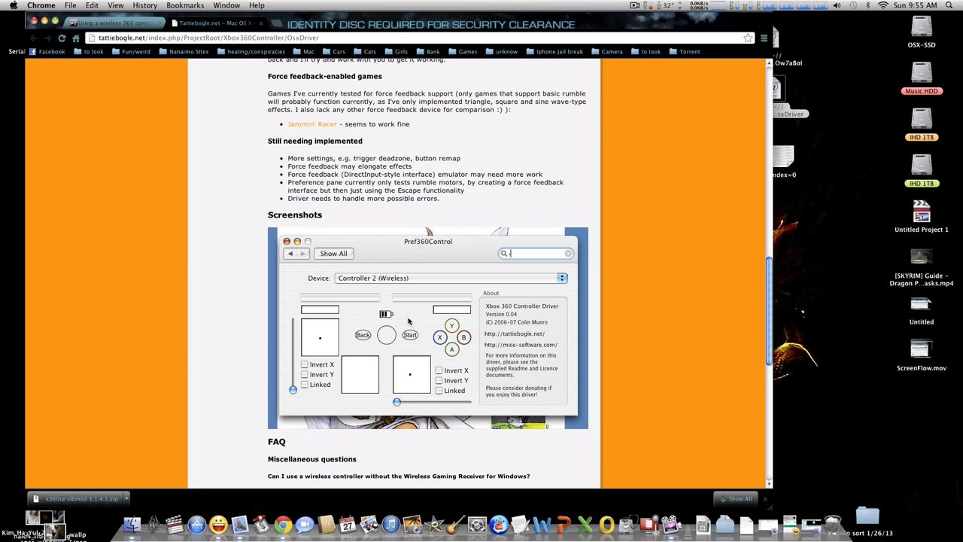
mouse_move(708, 276)
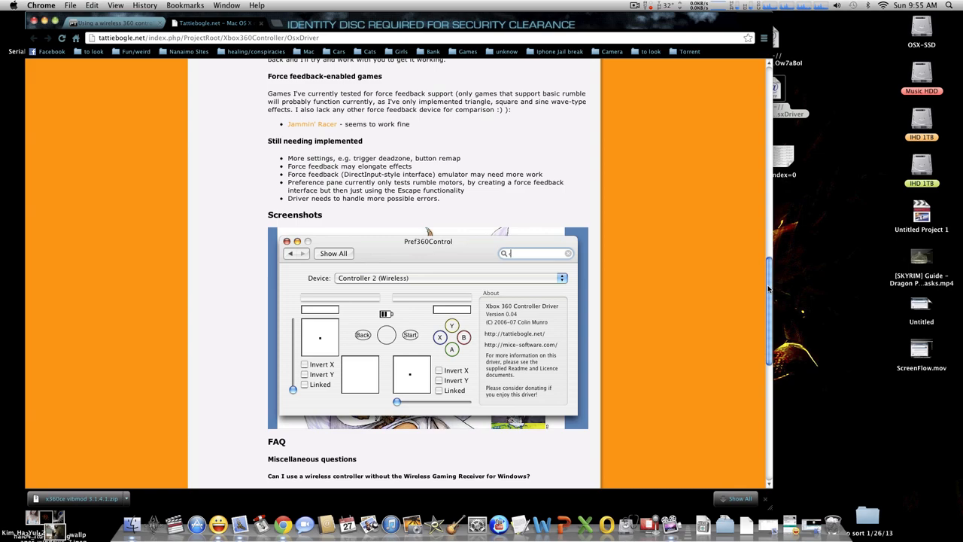
scroll("down", 3)
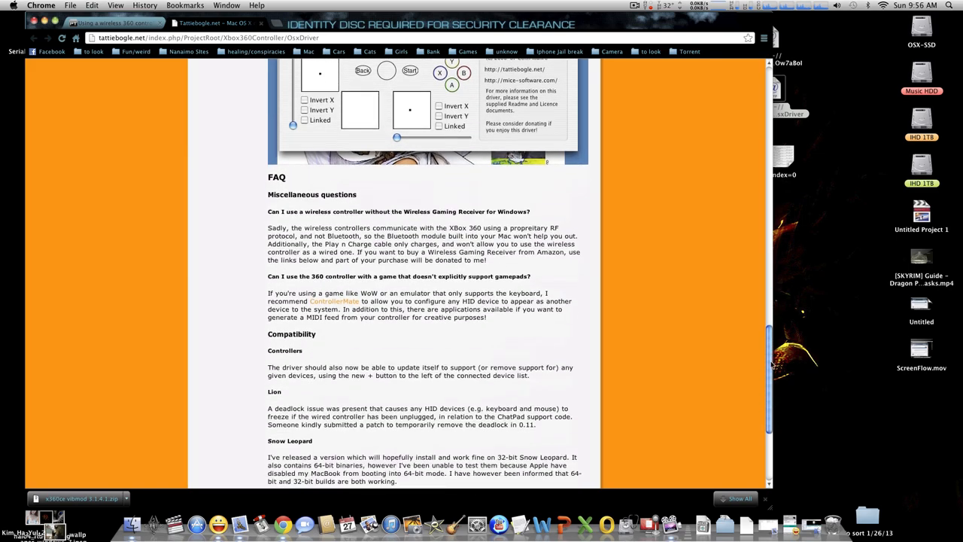
scroll("up", 3)
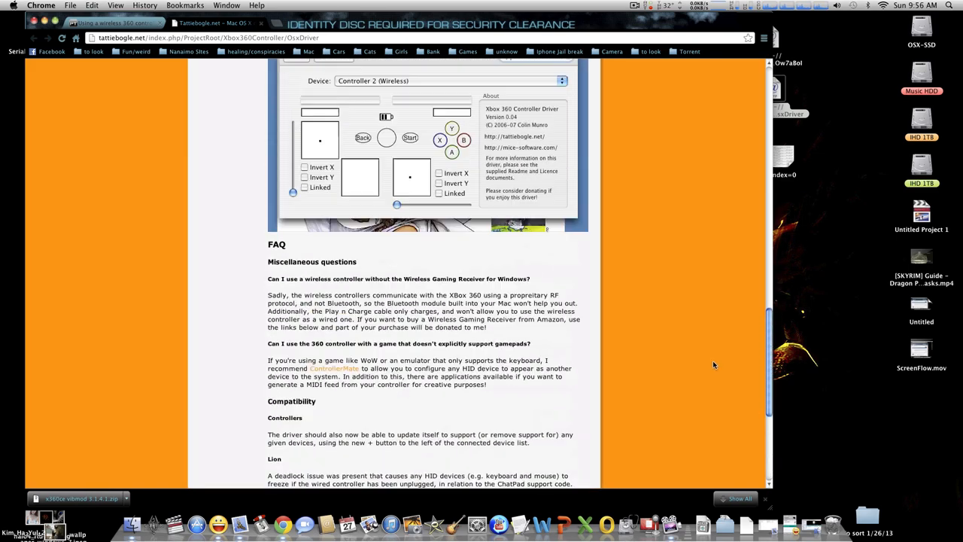
scroll("up", 3)
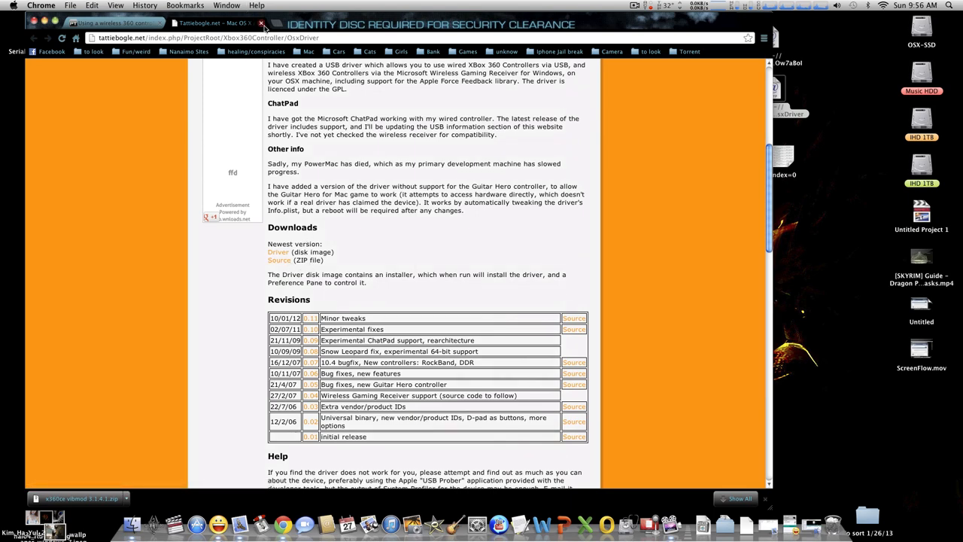
- Close the driver page and view the Xbox 360 Controllers pane showing driver 0.11
left_click(261, 24)
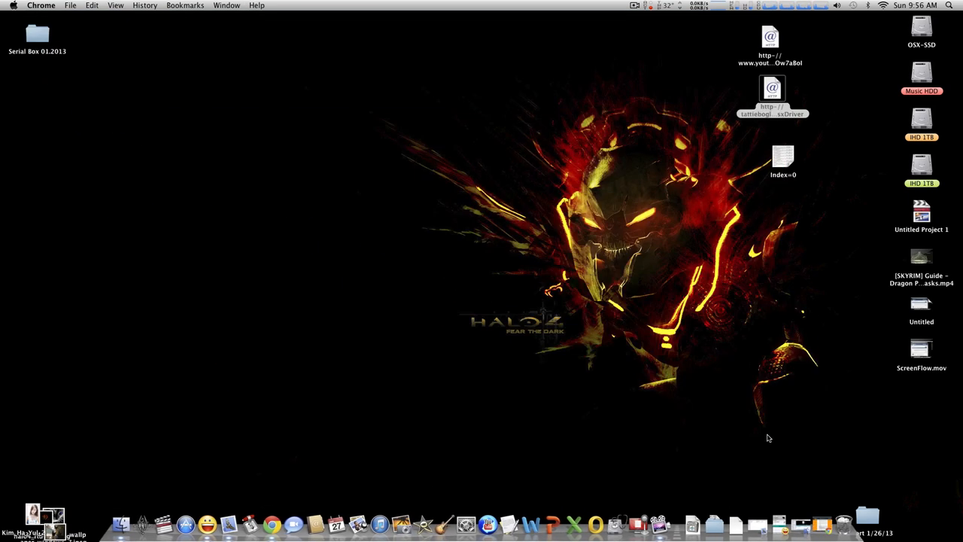
mouse_move(465, 525)
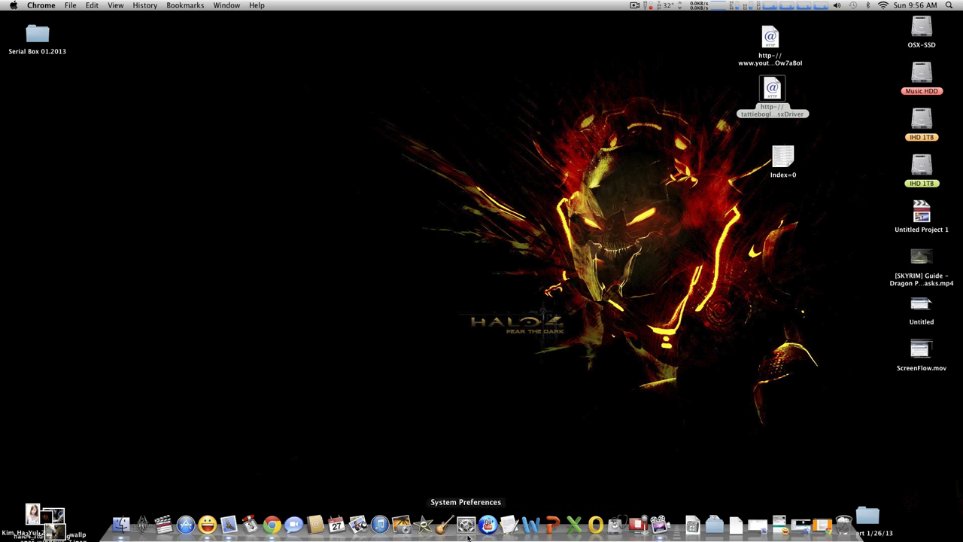
left_click(465, 523)
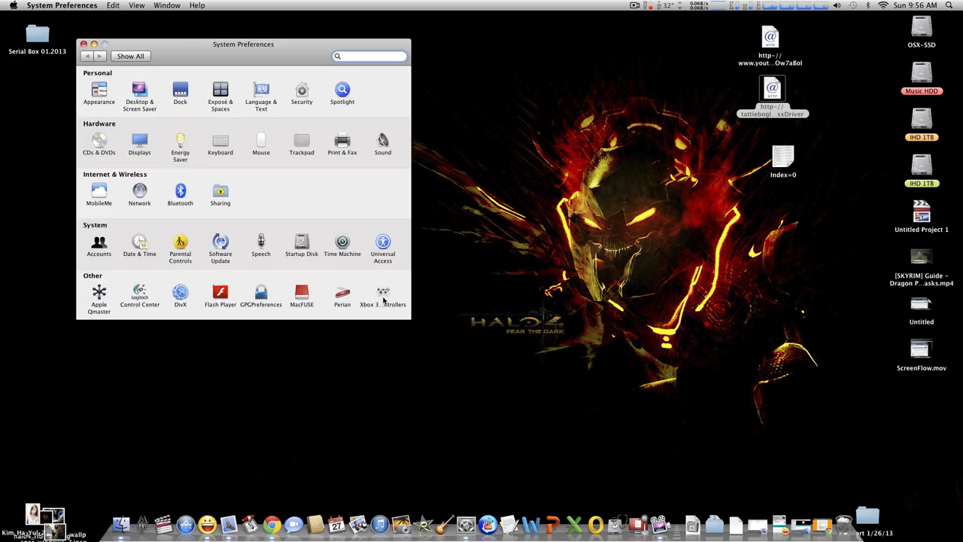
left_click(383, 293)
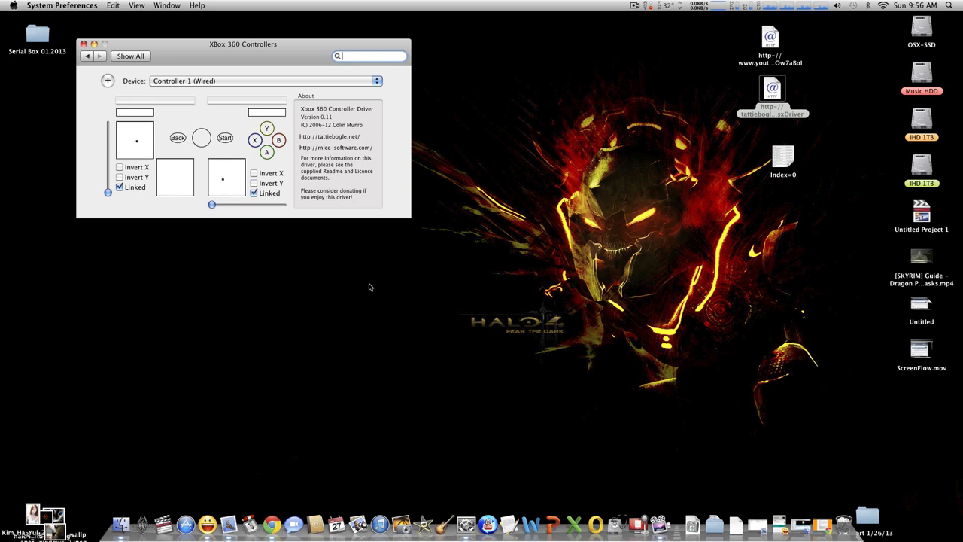
left_click(254, 140)
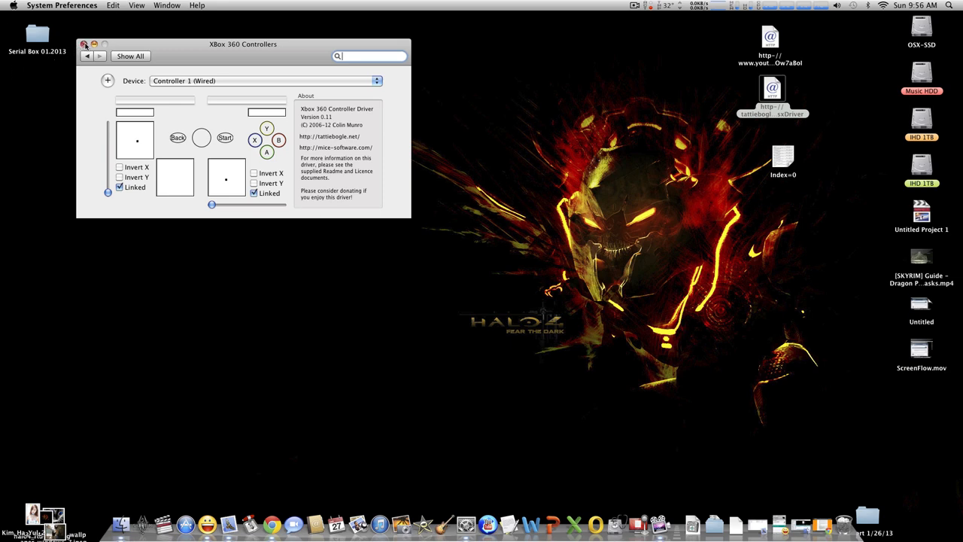
- Close System Preferences and return to the bare Finder desktop
left_click(84, 44)
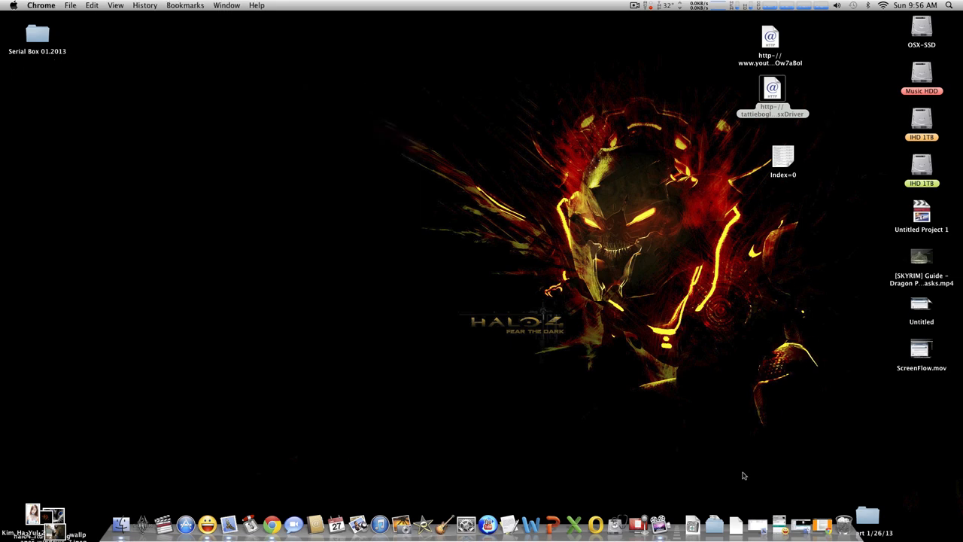
mouse_move(207, 523)
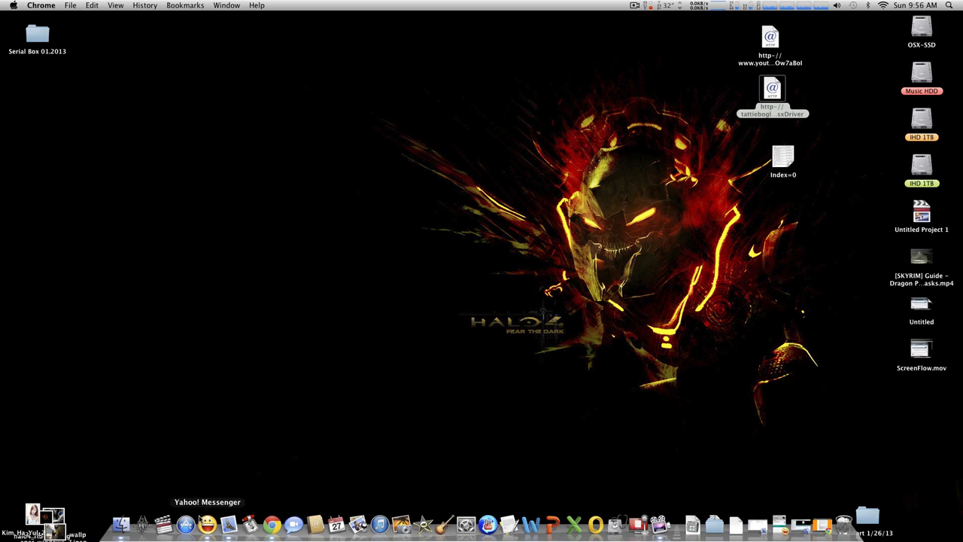
mouse_move(821, 525)
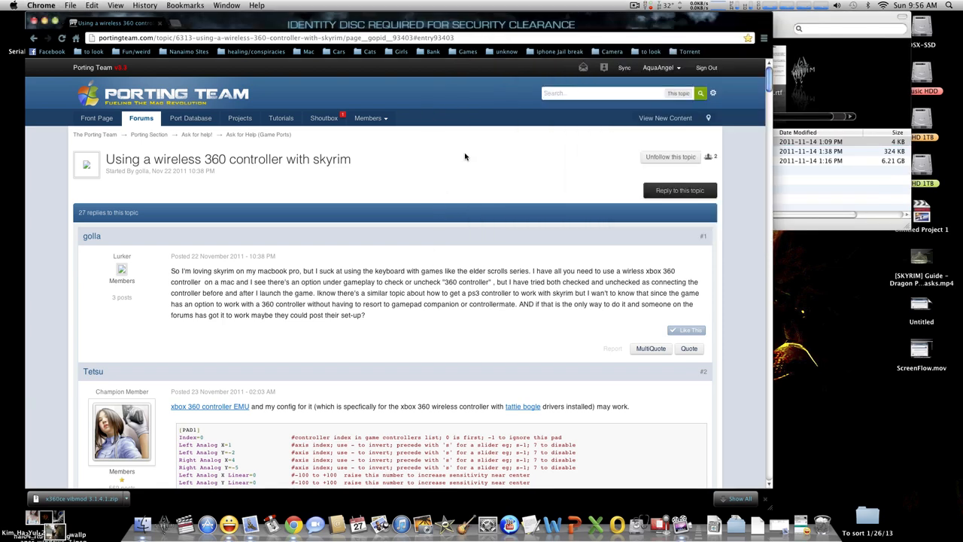
mouse_move(576, 325)
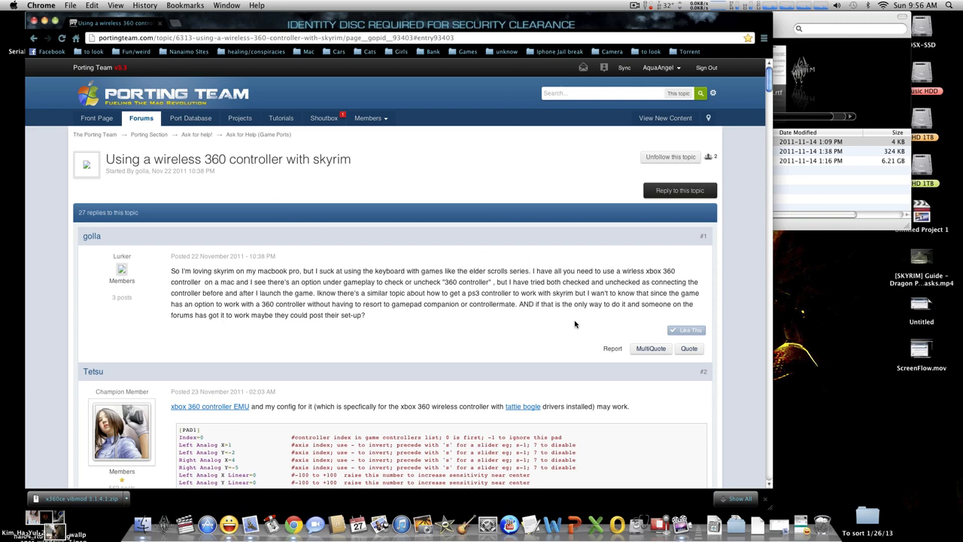
- Select Tetsu's [PAD1] config code in post #2, from Index=0 to SteeringWheel=0
scroll("down", 3)
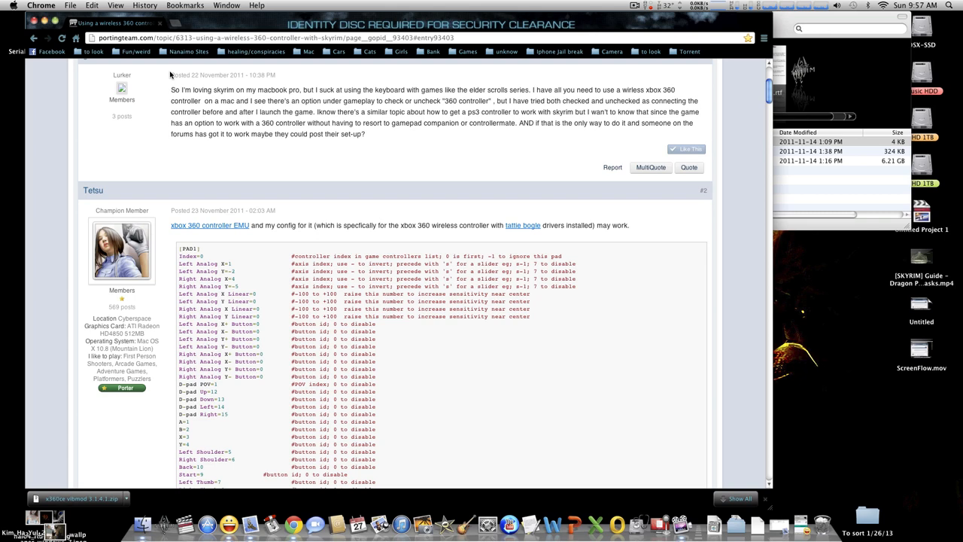
scroll("down", 3)
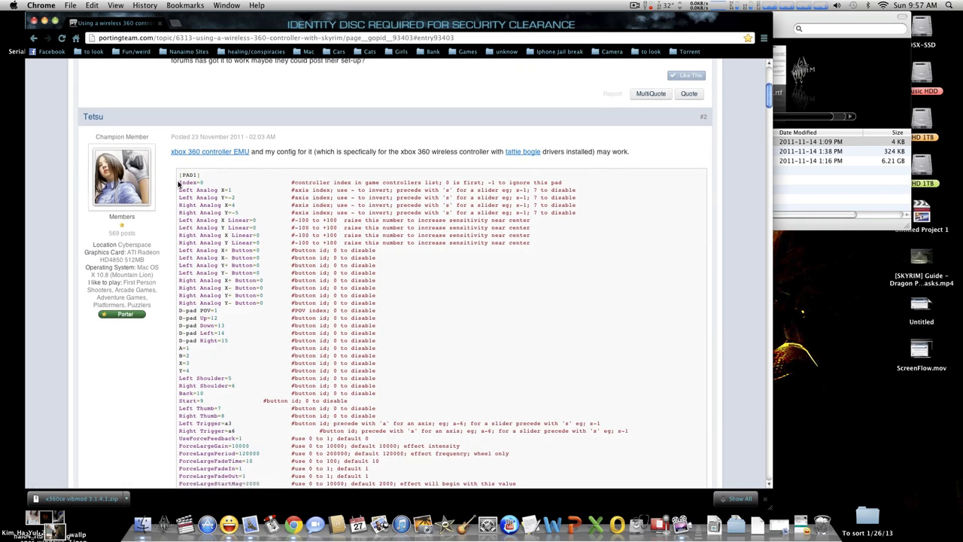
left_click_drag(179, 182, 263, 290)
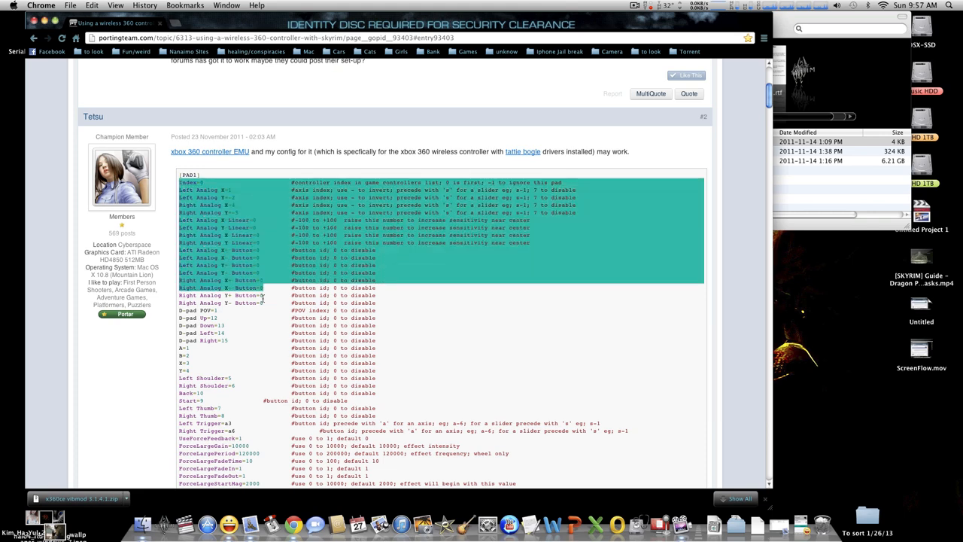
scroll("down", 3)
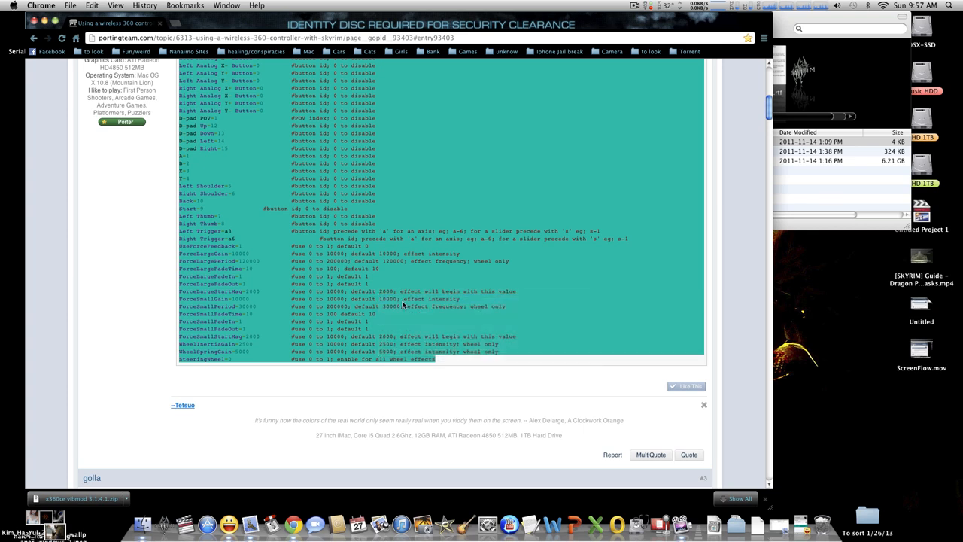
mouse_move(594, 356)
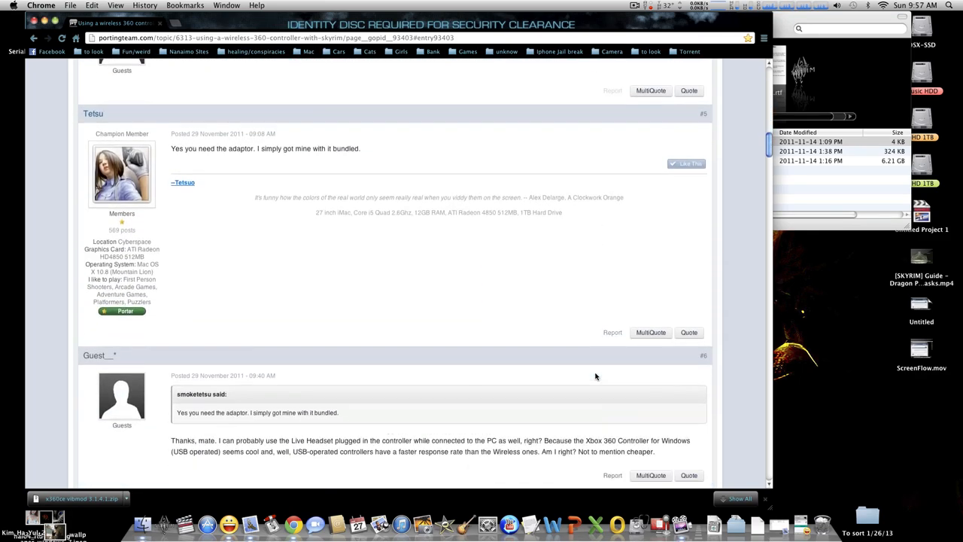
- Scroll to jaeniki's post #18 and highlight the Program Files Skyrim folder path
scroll("down", 3)
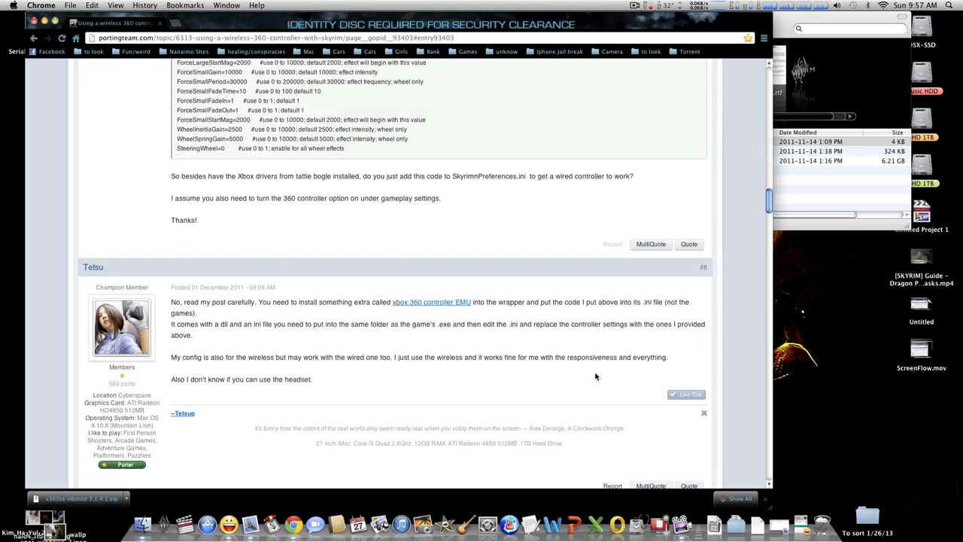
scroll("down", 3)
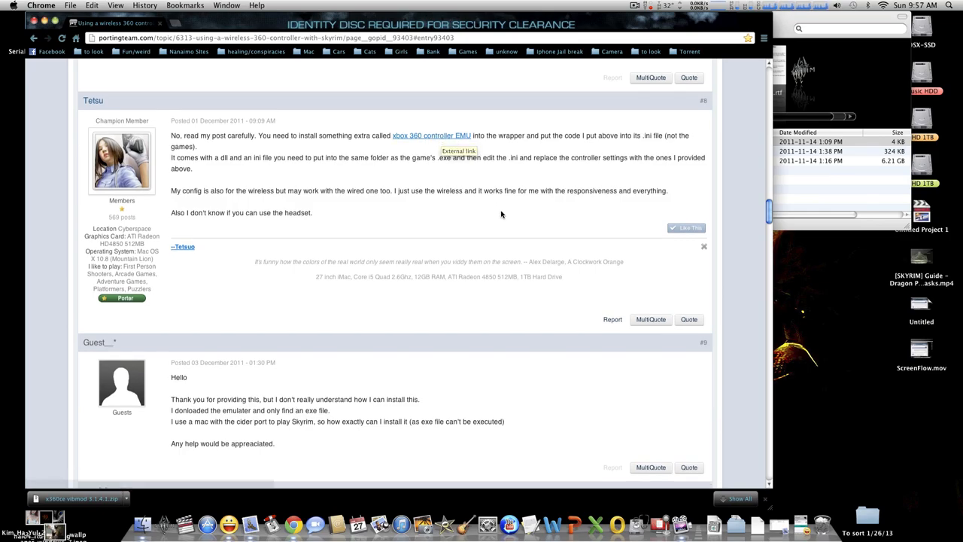
scroll("down", 3)
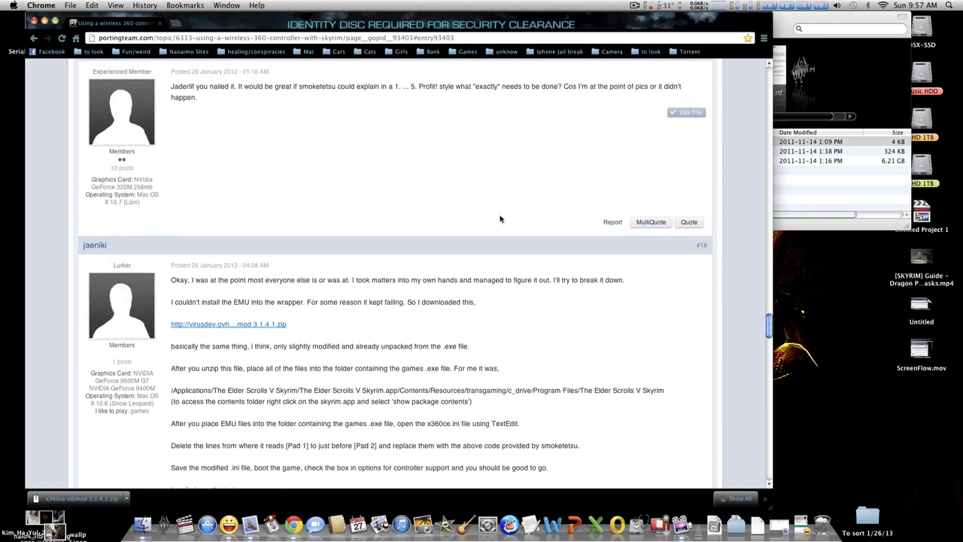
scroll("down", 3)
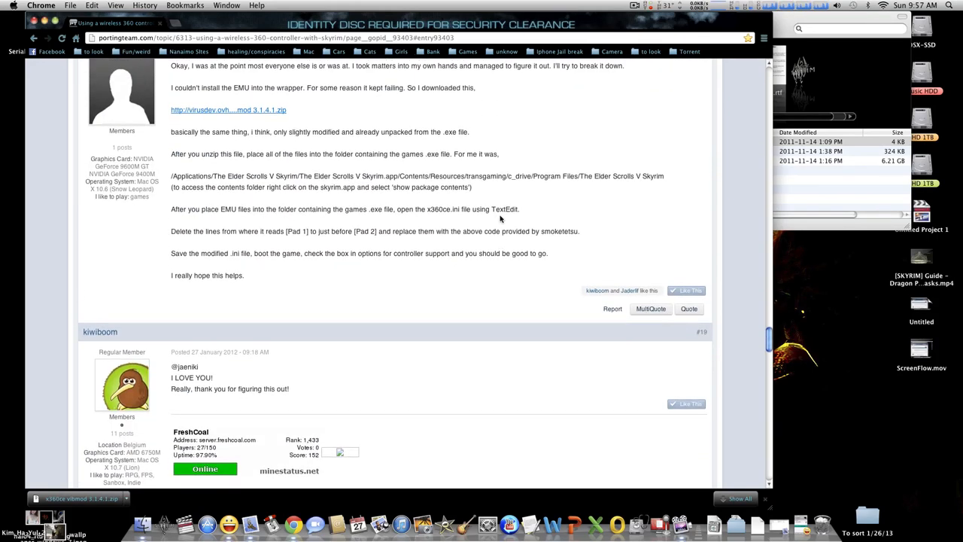
scroll("up", 3)
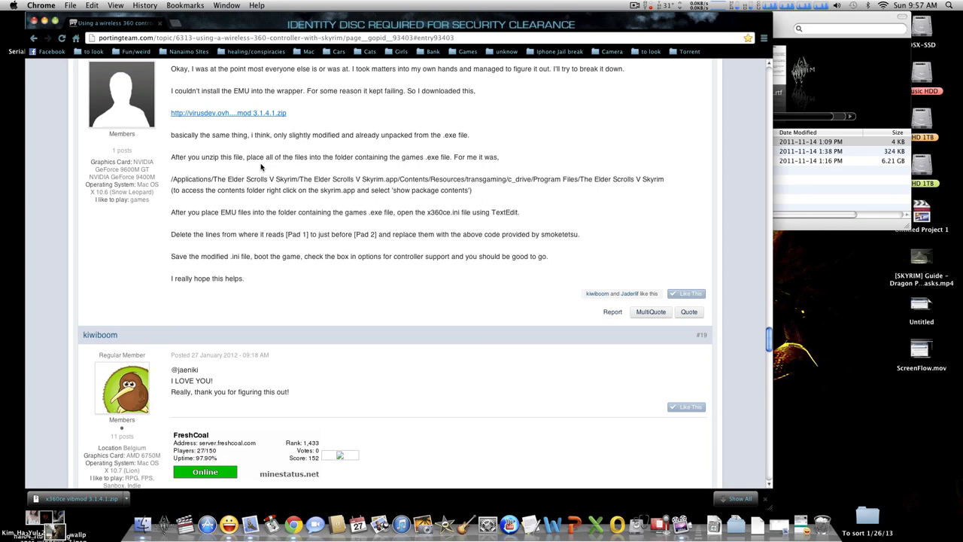
scroll("down", 3)
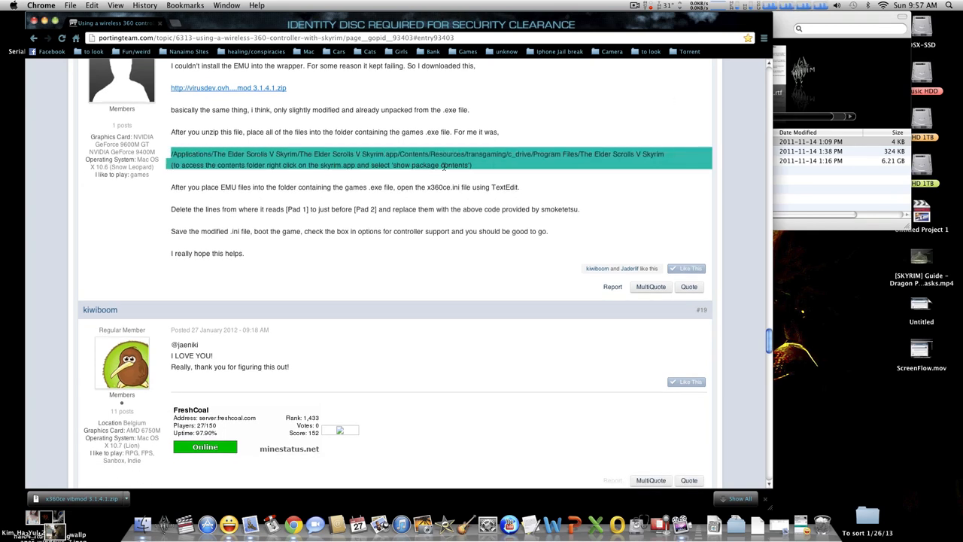
mouse_move(715, 29)
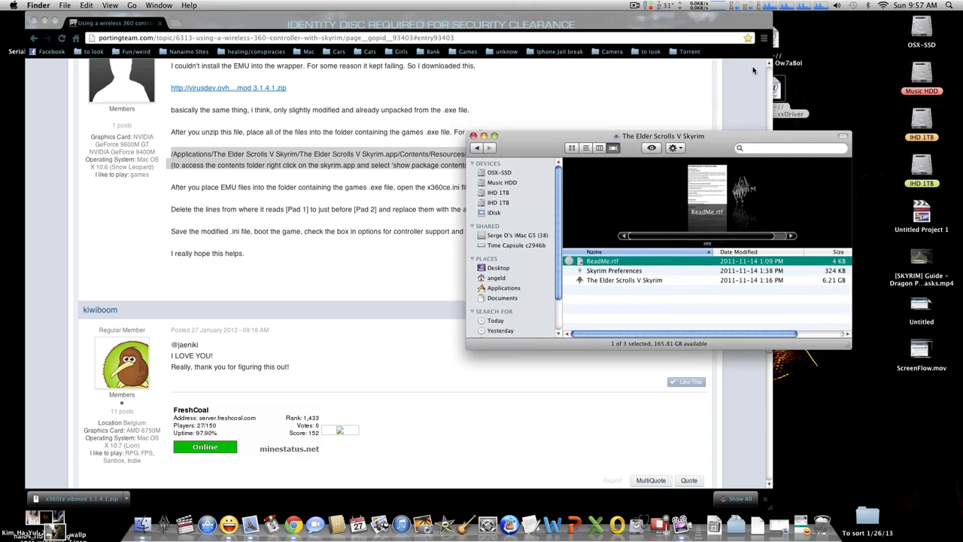
mouse_move(853, 28)
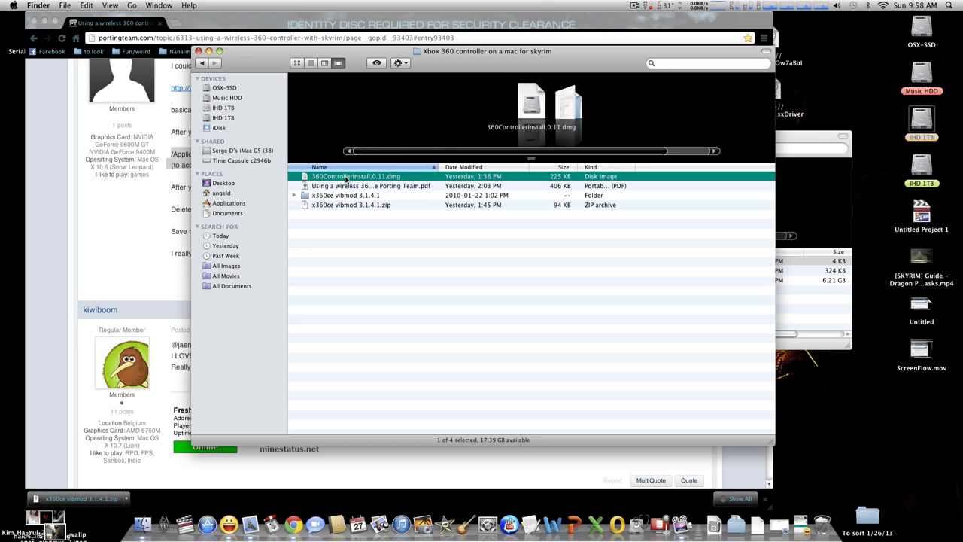
mouse_move(316, 209)
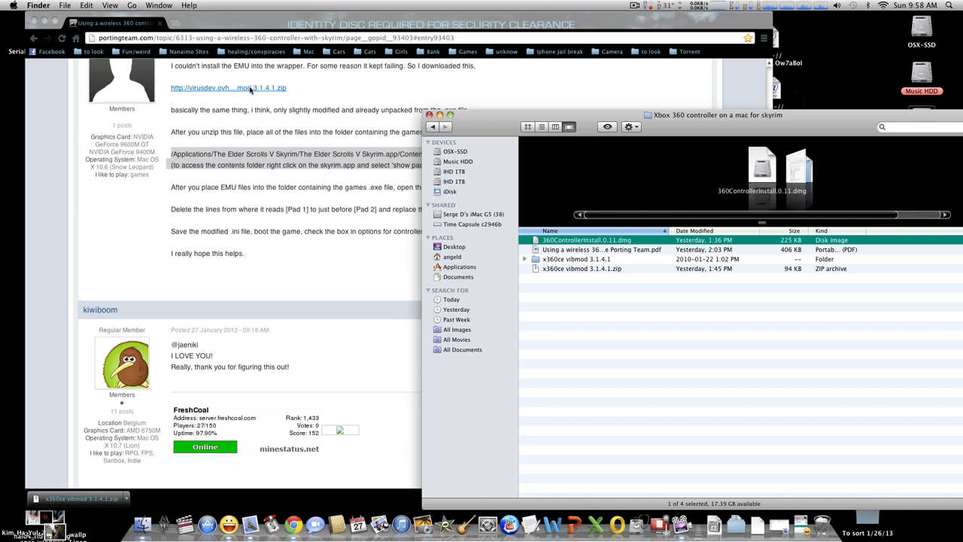
mouse_move(714, 128)
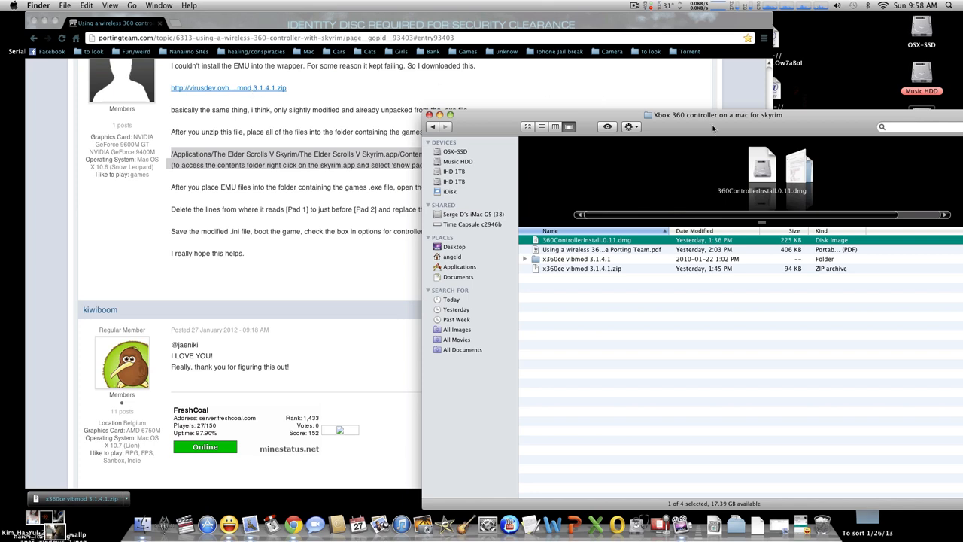
- Move the controller downloads window aside and open the x360ce vibmod 3.1.4.1 folder
left_click_drag(718, 114, 549, 59)
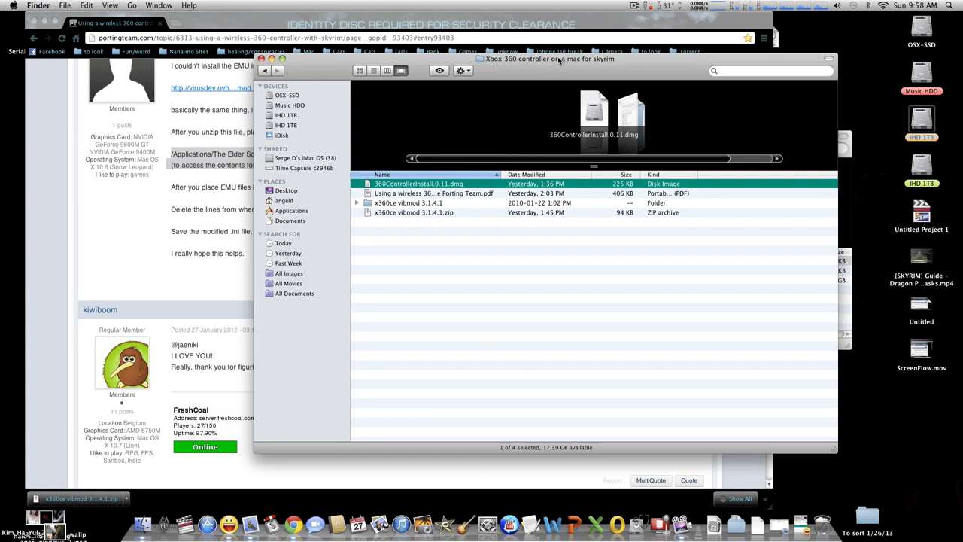
mouse_move(431, 212)
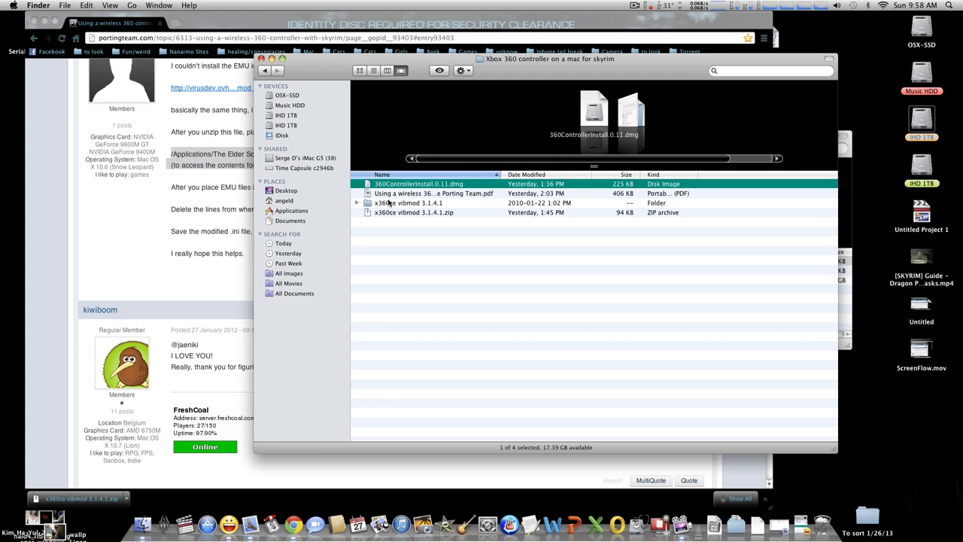
double_click(409, 203)
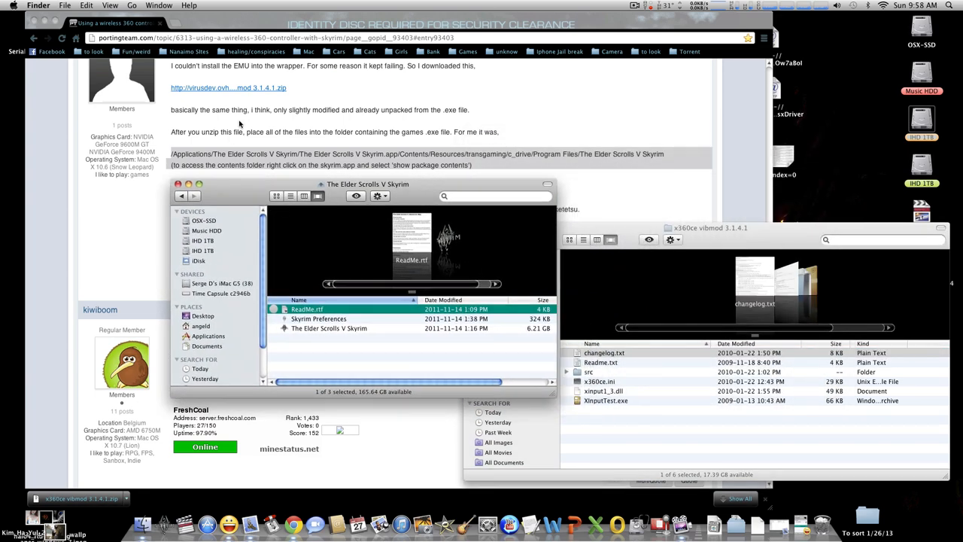
mouse_move(527, 362)
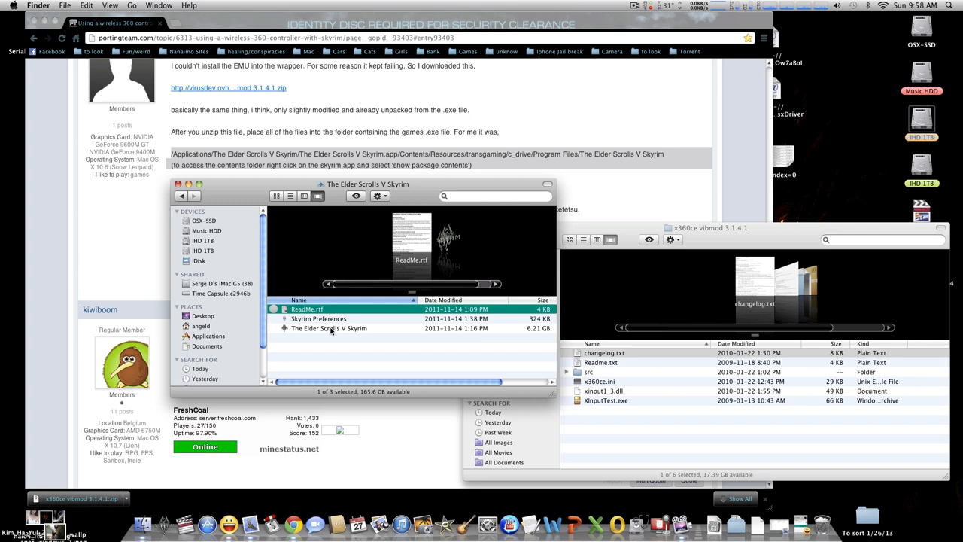
mouse_move(358, 248)
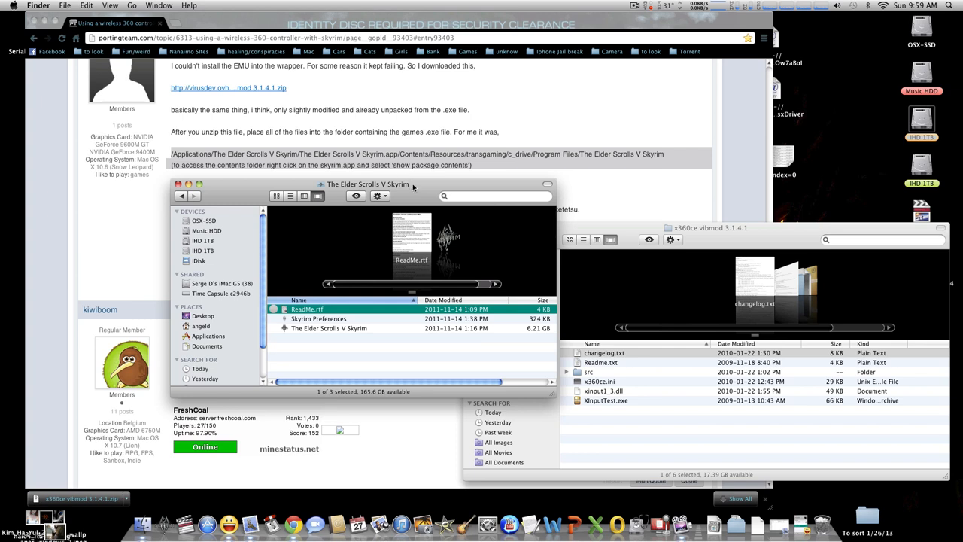
mouse_move(491, 164)
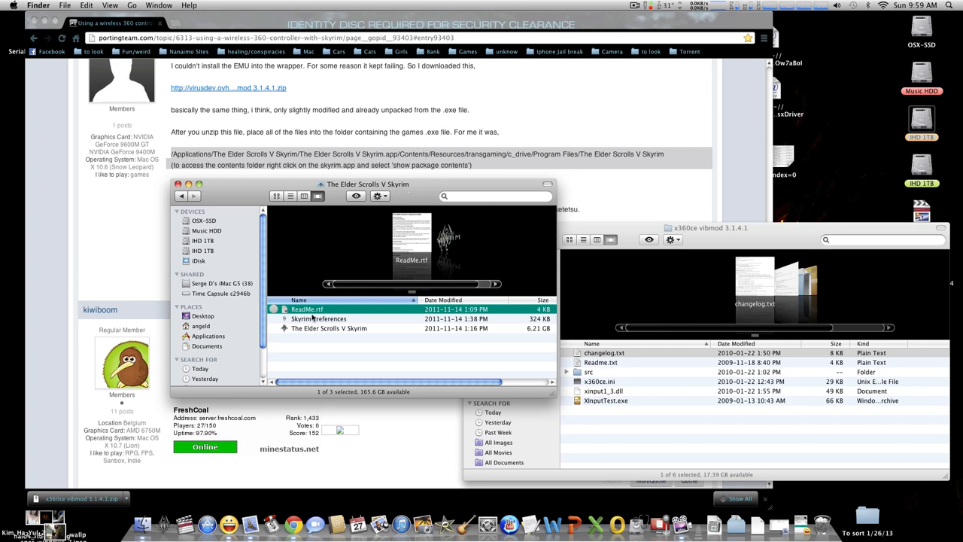
right_click(328, 328)
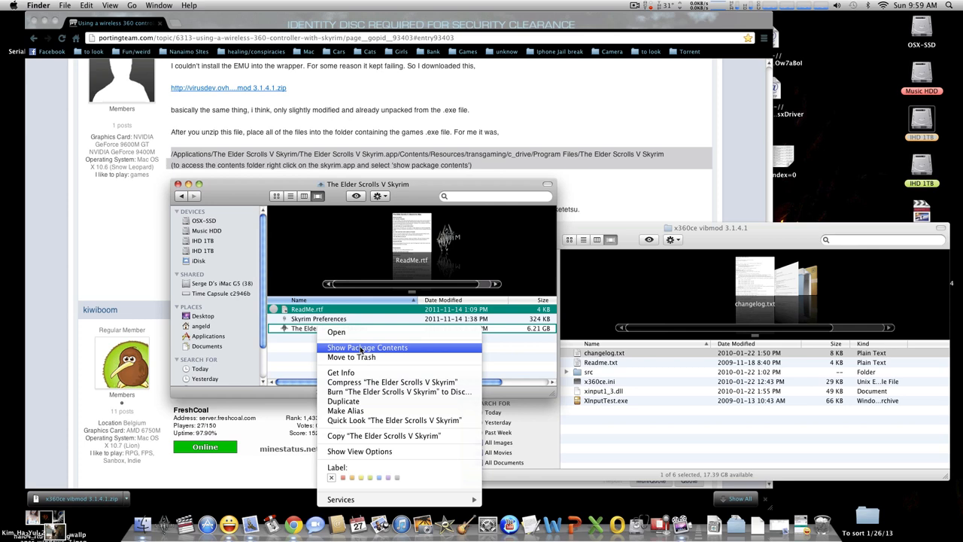
- Open the Skyrim app package and drill through Contents, Resources, transgaming to Program Files' Skyrim folder
left_click(368, 347)
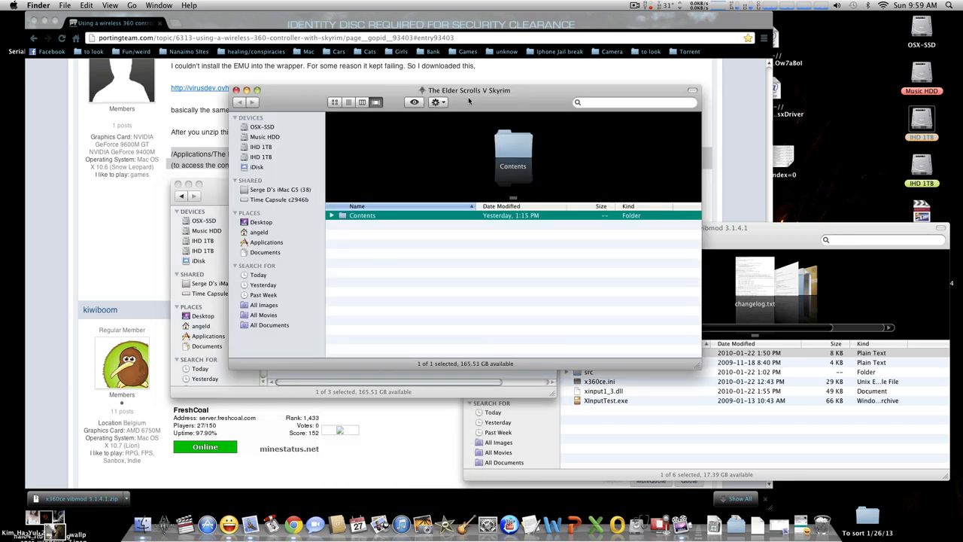
left_click_drag(469, 90, 413, 183)
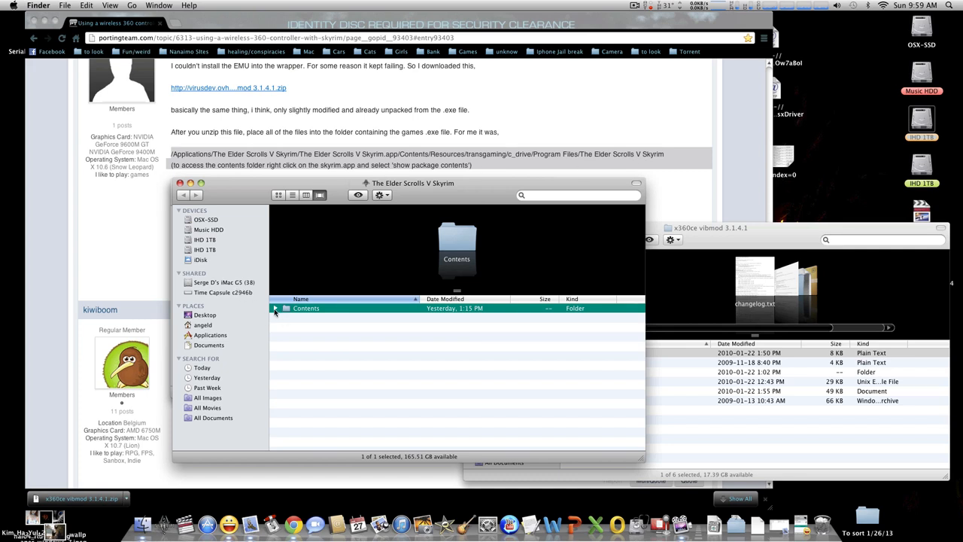
double_click(306, 308)
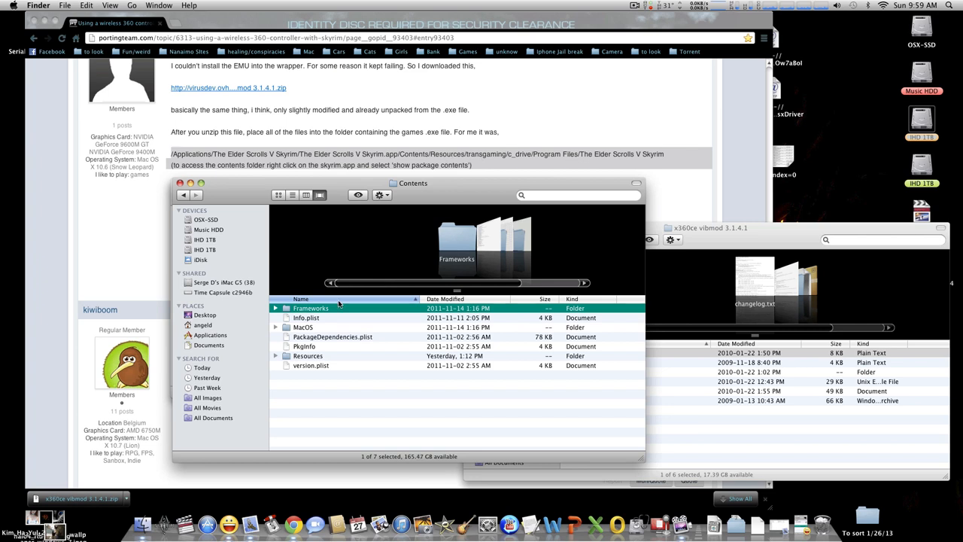
double_click(308, 356)
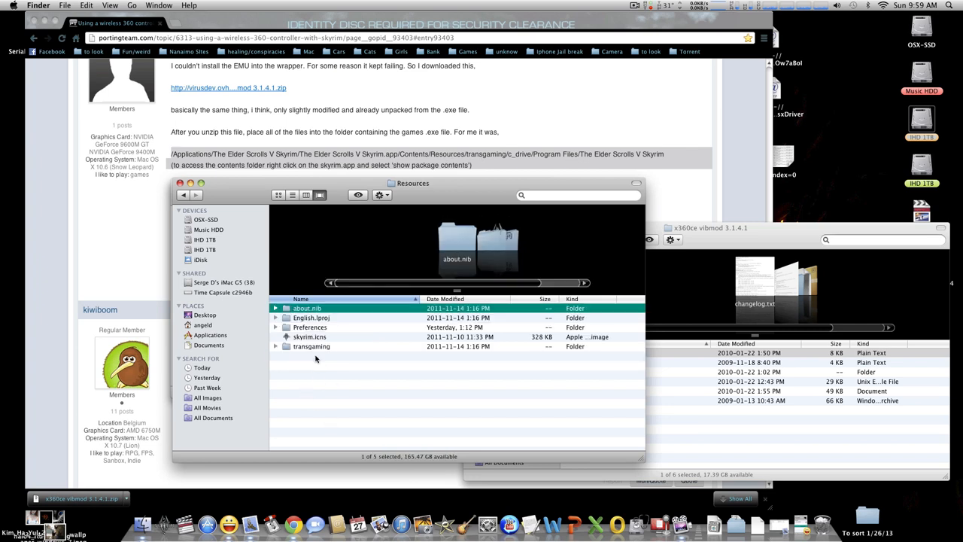
mouse_move(477, 154)
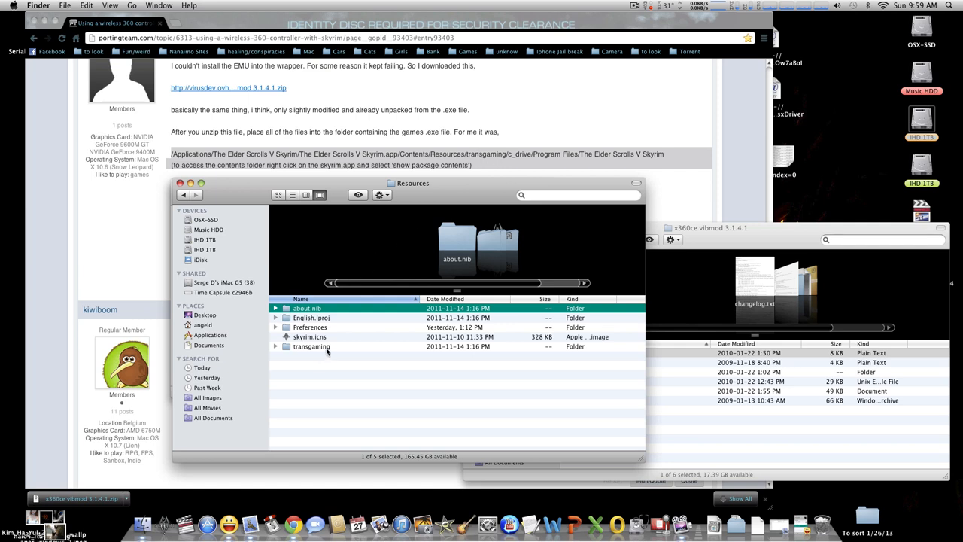
double_click(311, 346)
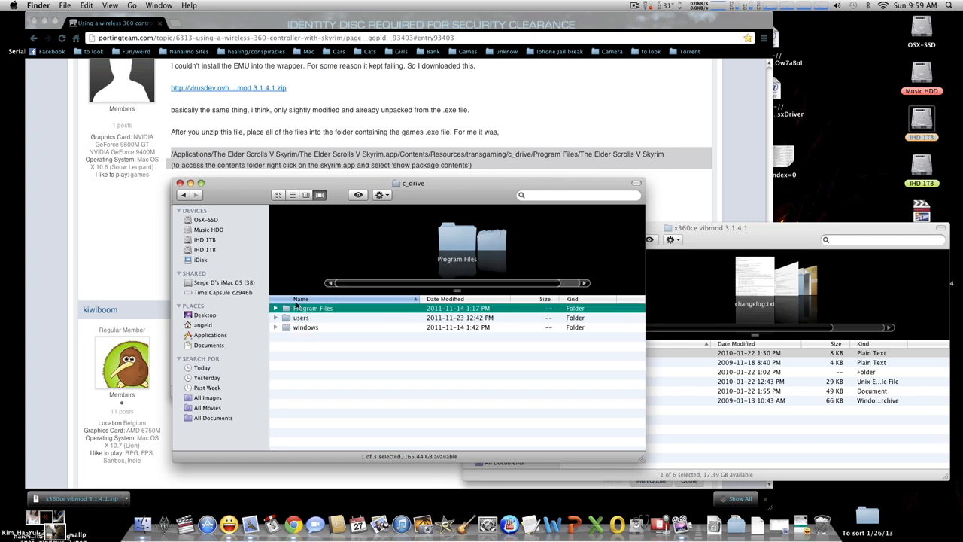
double_click(310, 307)
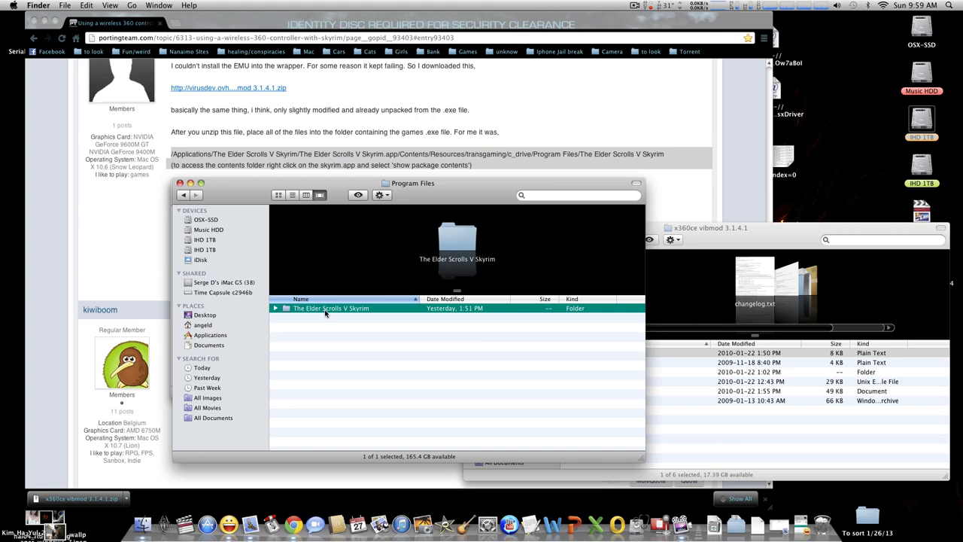
double_click(331, 308)
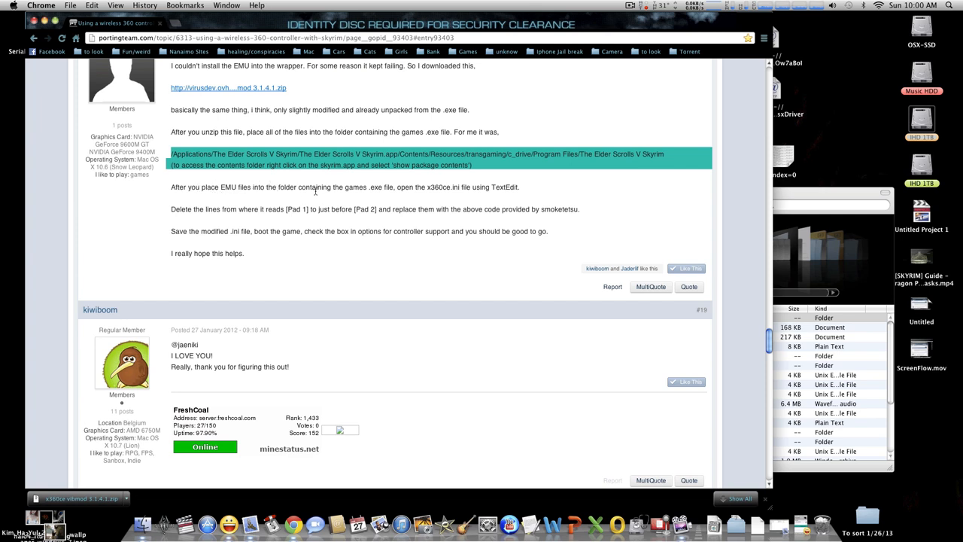
mouse_move(383, 190)
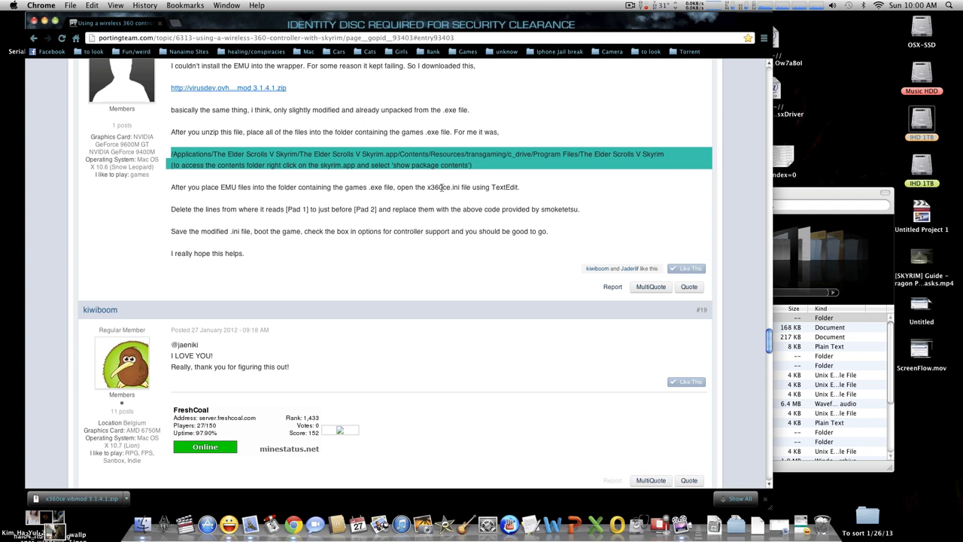
mouse_move(463, 194)
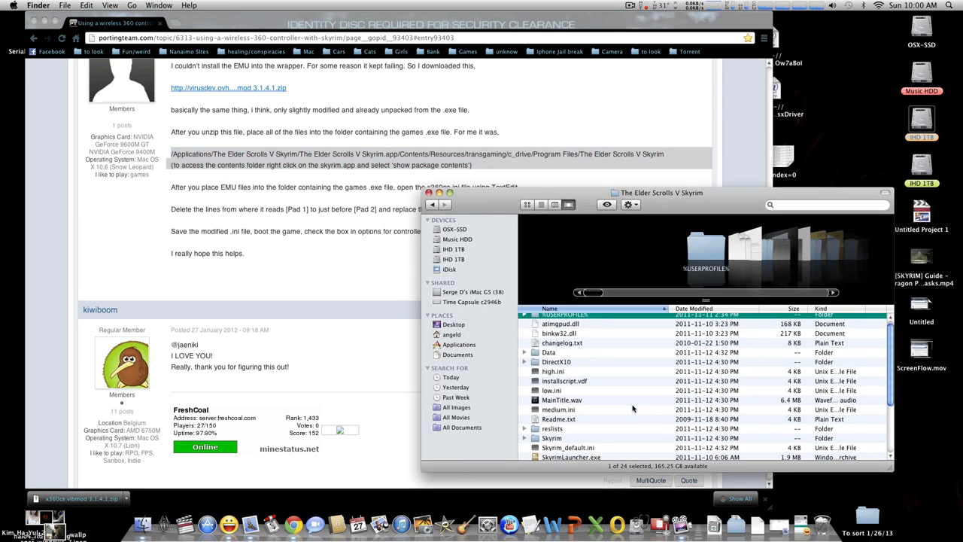
- Open x360ce.ini from the game folder in TextEdit via Open With > Other
scroll("down", 3)
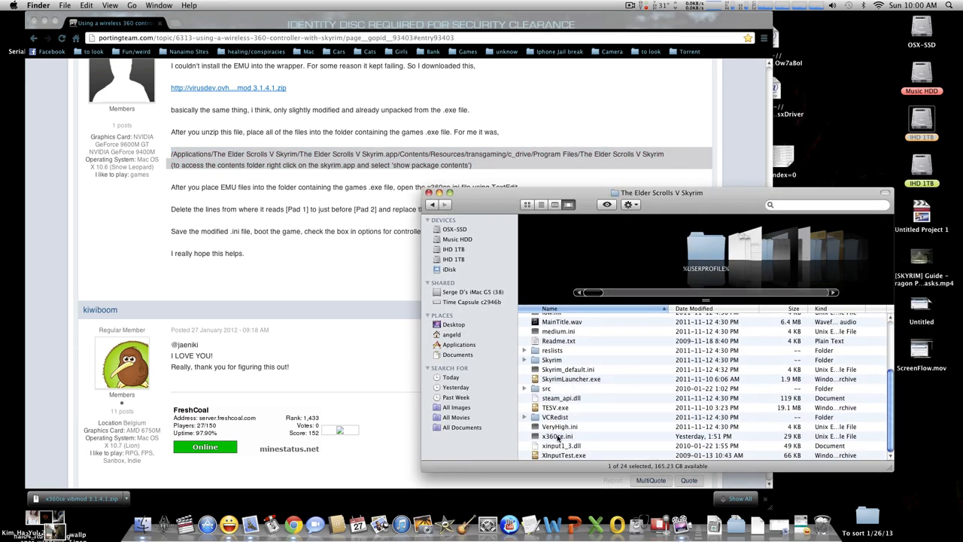
left_click(557, 437)
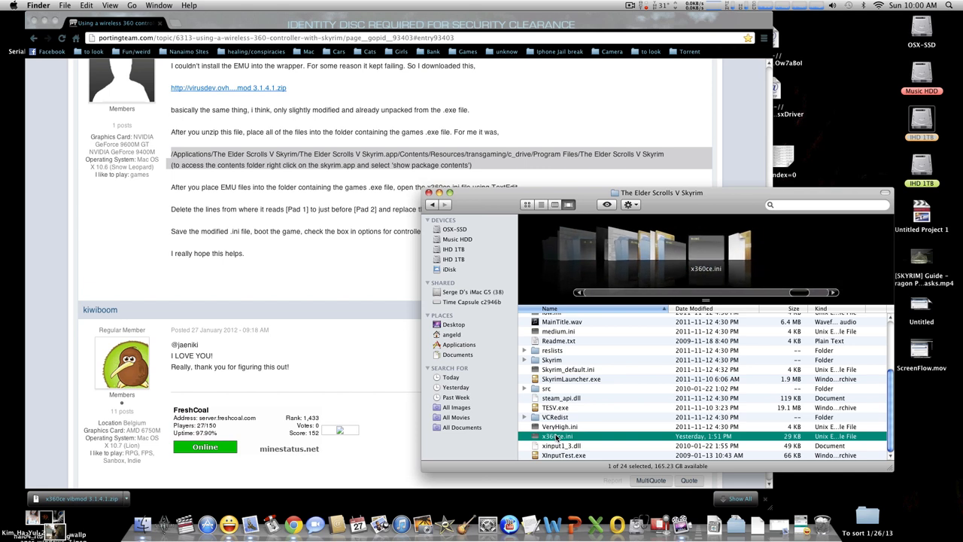
right_click(557, 436)
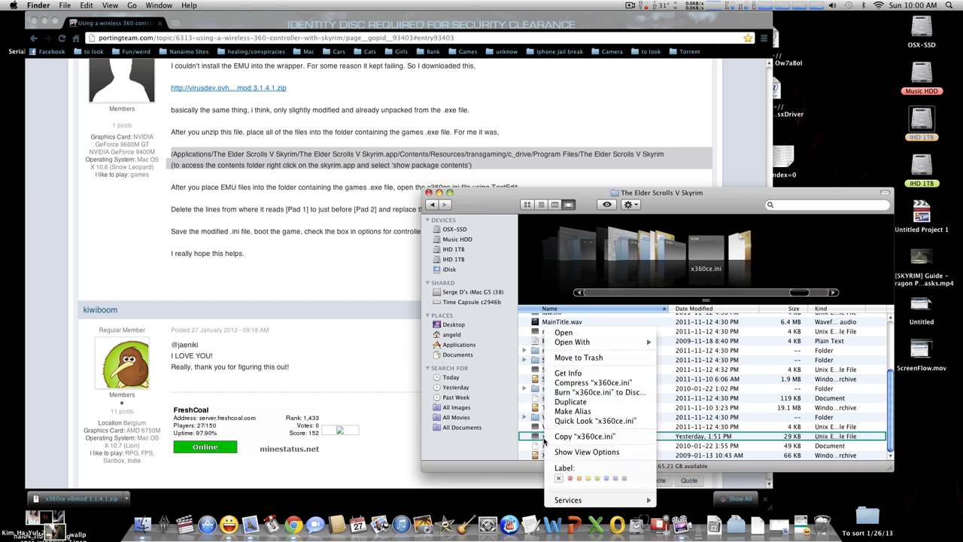
mouse_move(572, 341)
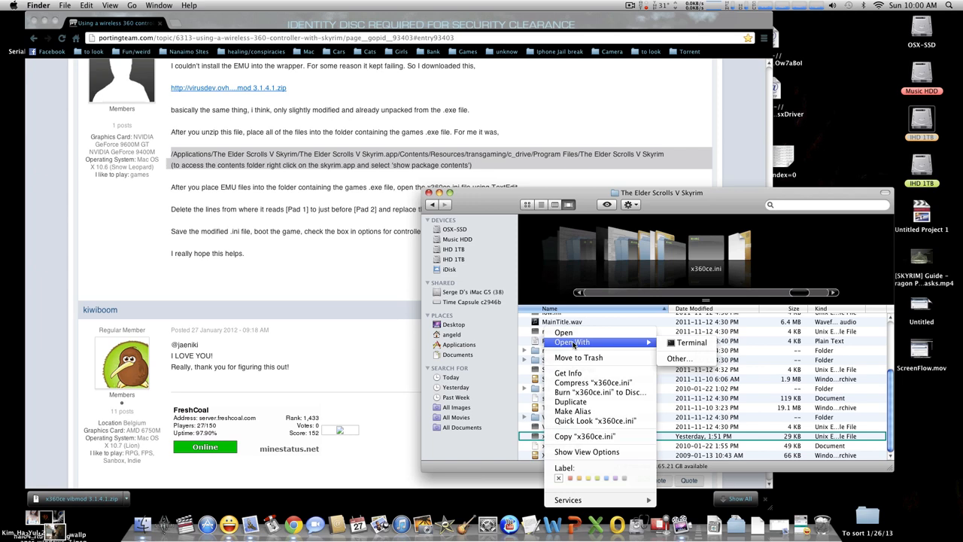
left_click(679, 357)
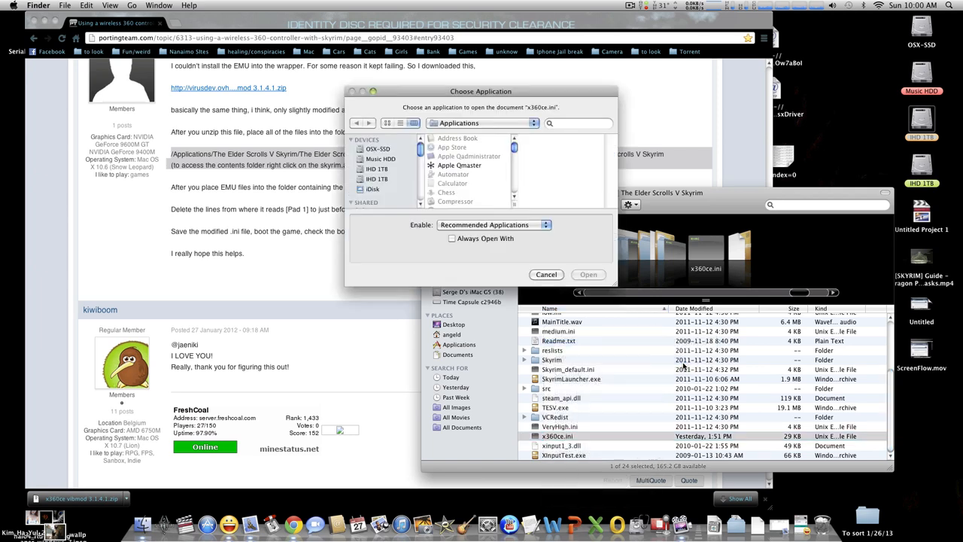
mouse_move(472, 188)
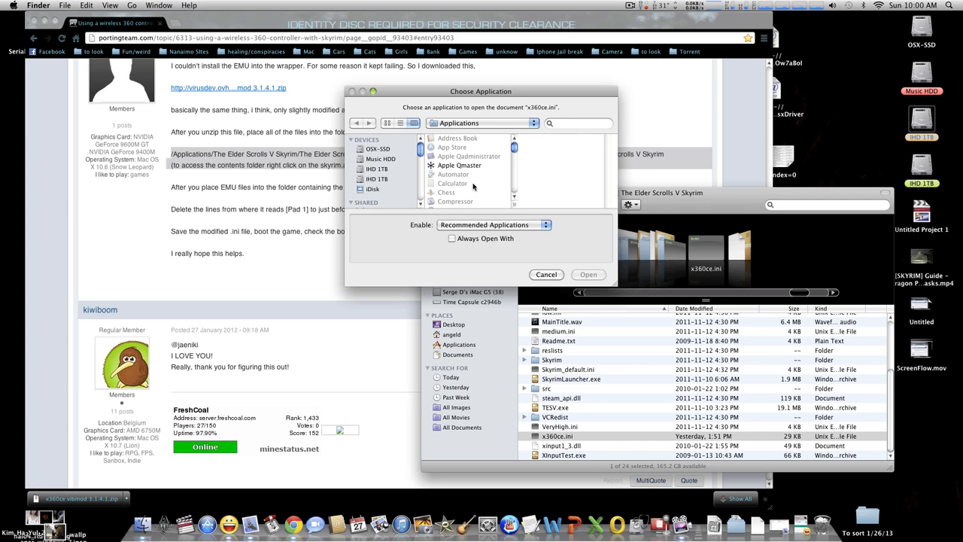
left_click(445, 196)
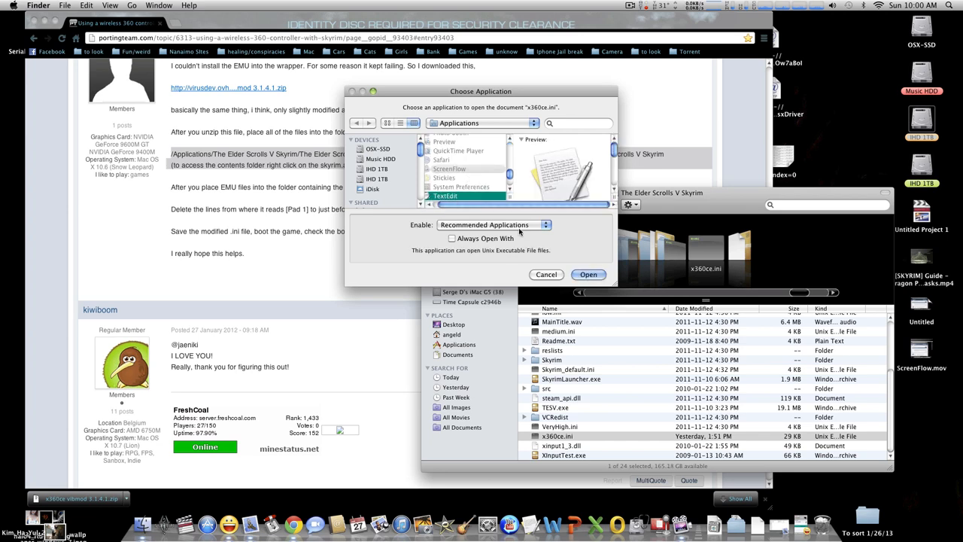
left_click(588, 273)
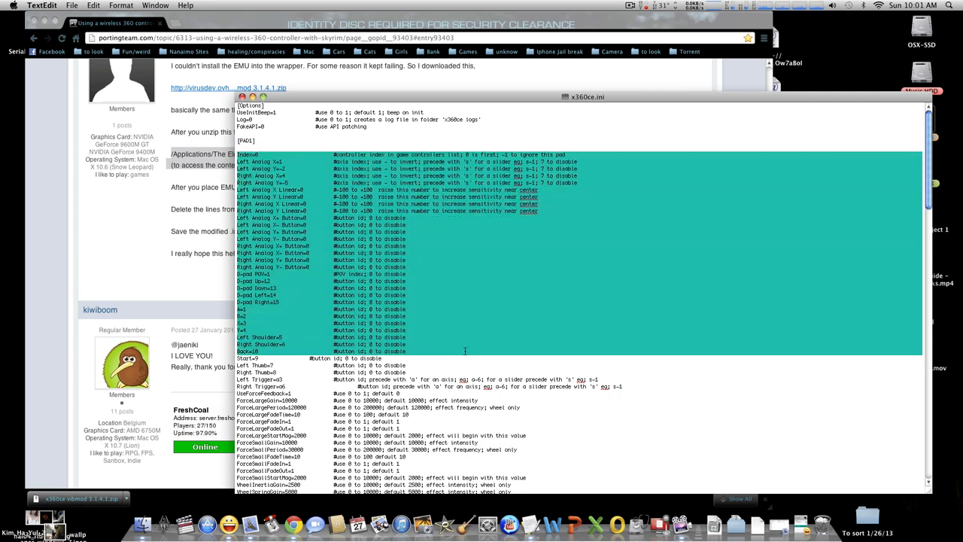
- Paste the forum controller code over the [PAD1] section of x360ce.ini
scroll("down", 3)
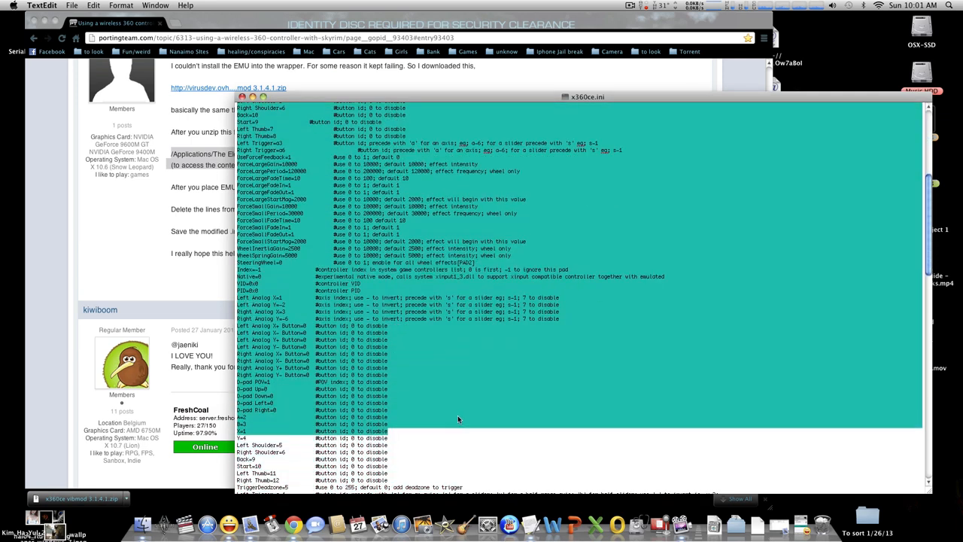
scroll("down", 3)
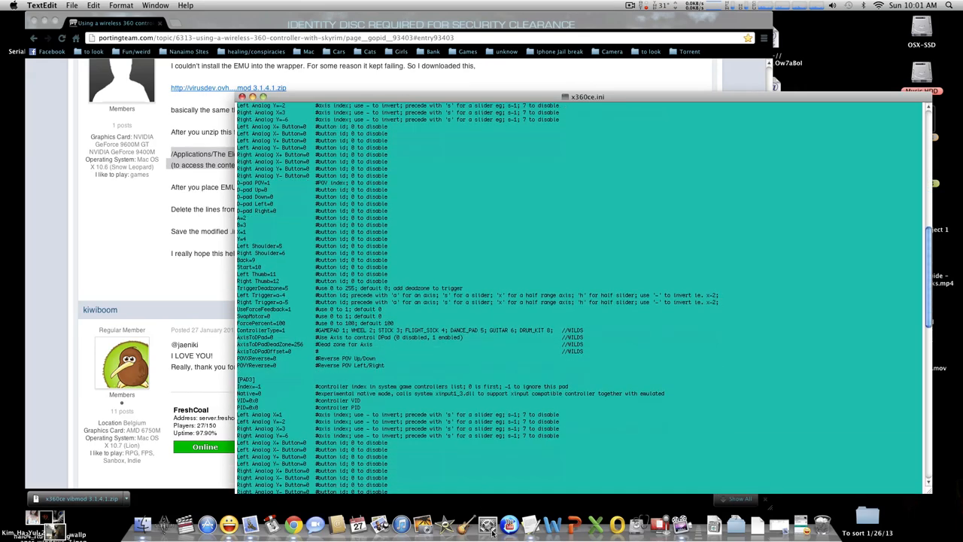
scroll("up", 3)
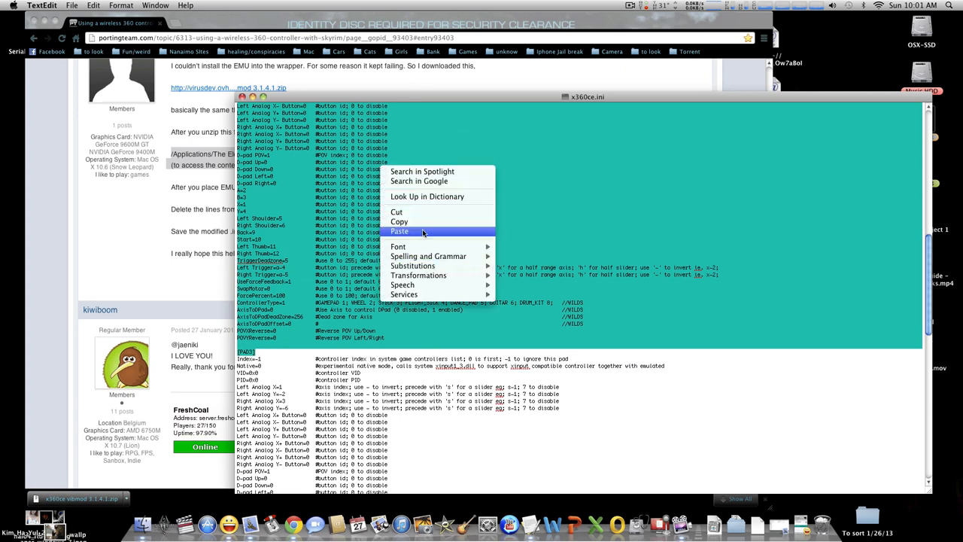
mouse_move(585, 252)
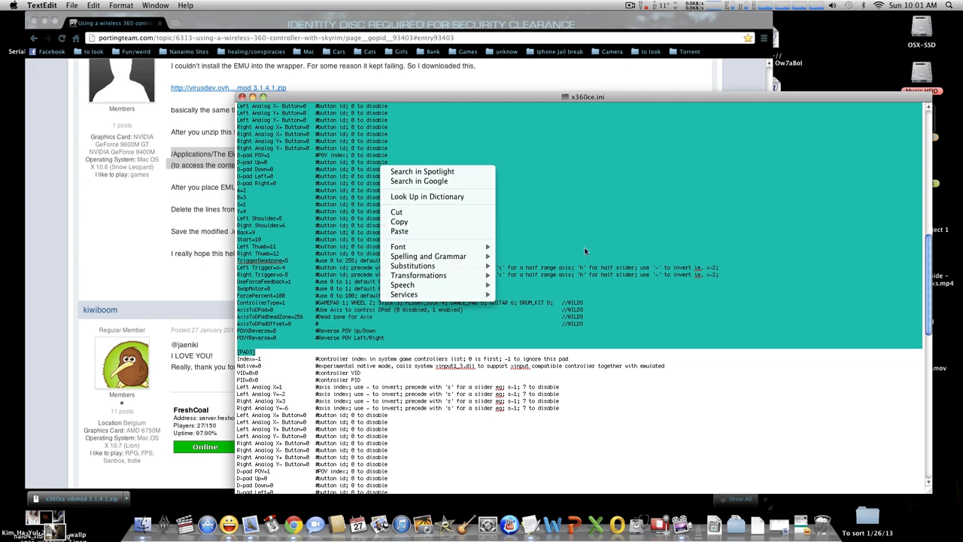
left_click(586, 251)
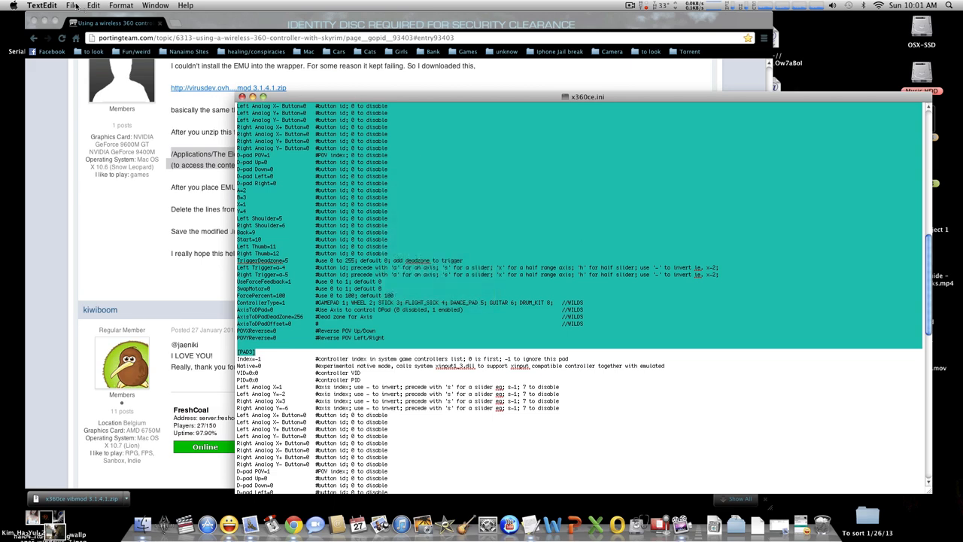
- Save and close x360ce.ini, then close the Skyrim folder window
left_click(72, 5)
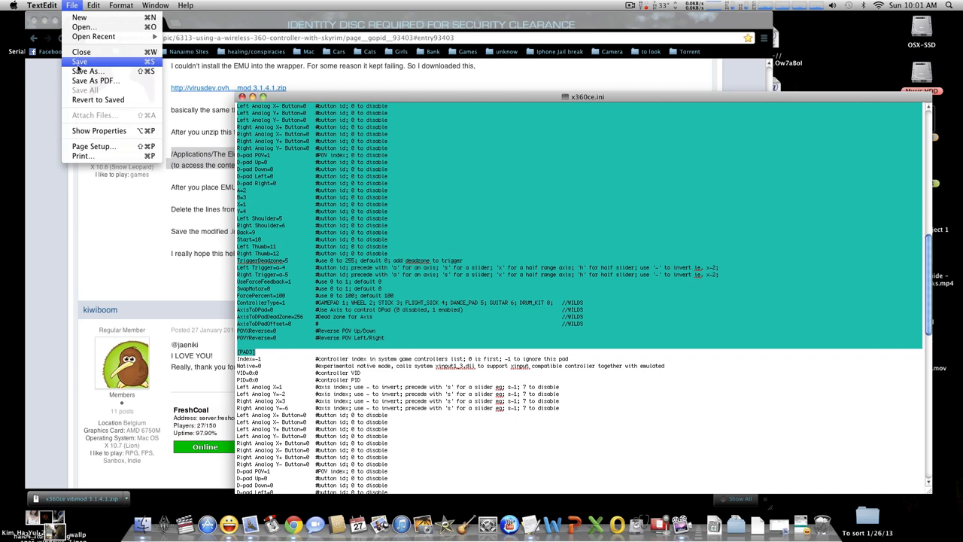
mouse_move(81, 52)
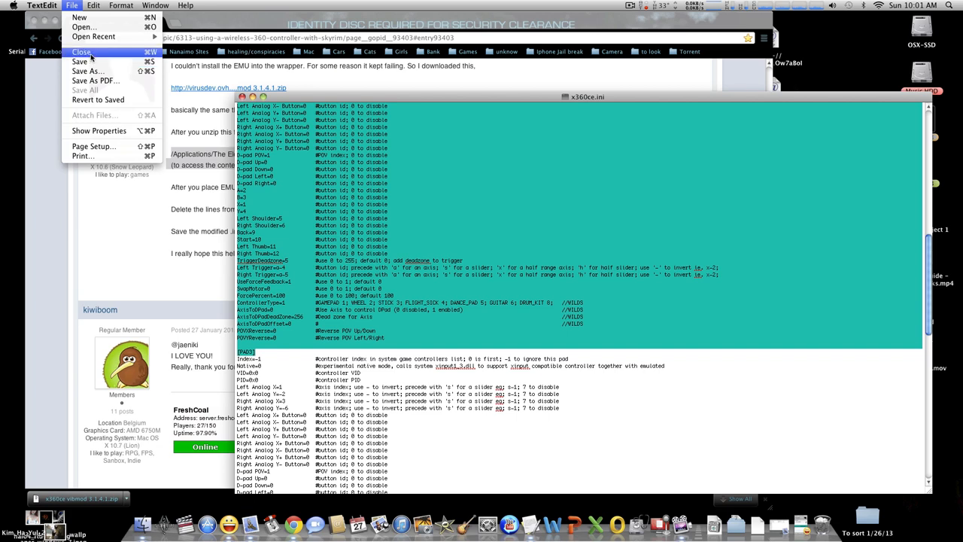
left_click(82, 52)
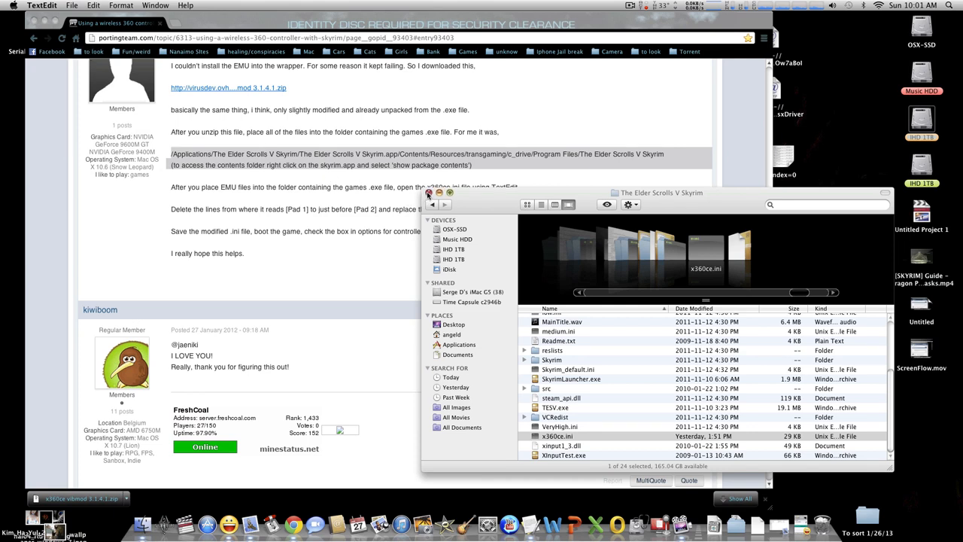
left_click(430, 192)
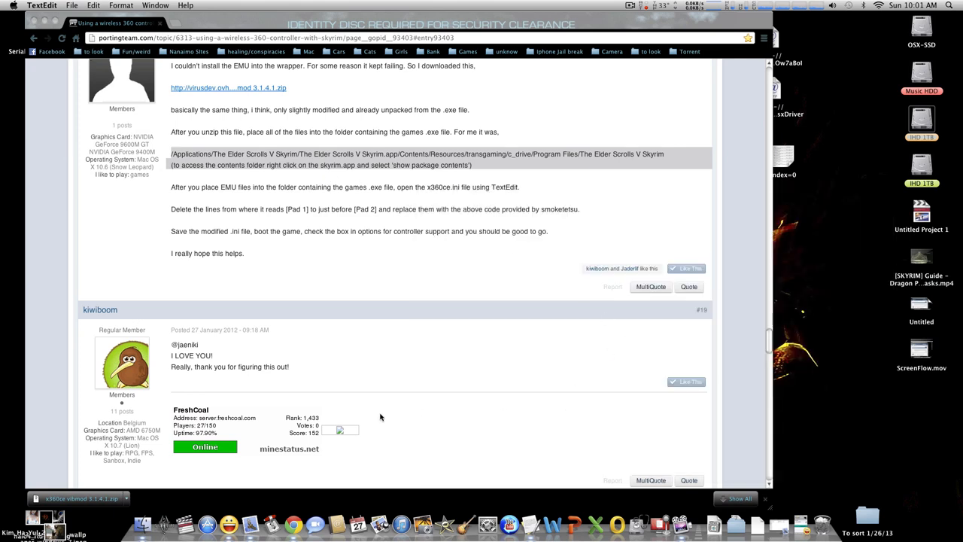
mouse_move(181, 523)
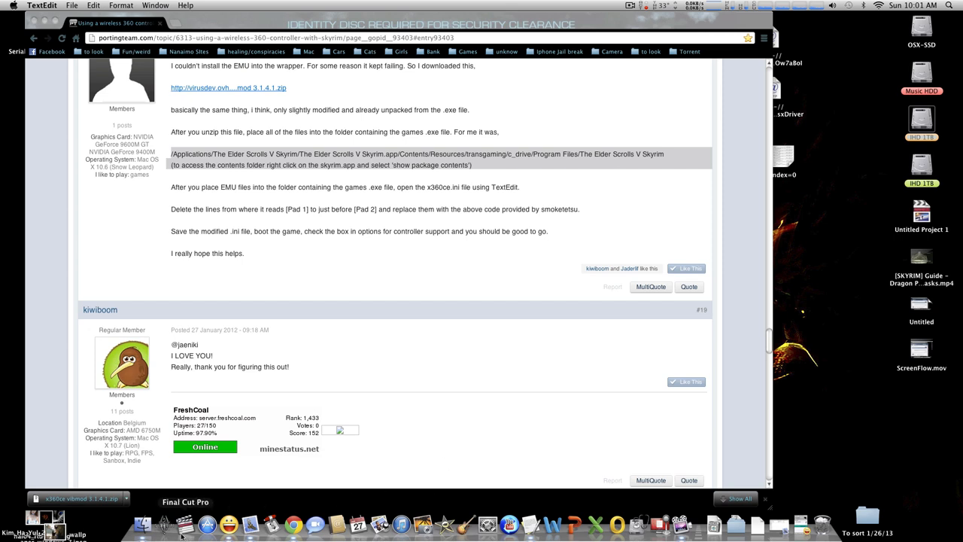
mouse_move(164, 524)
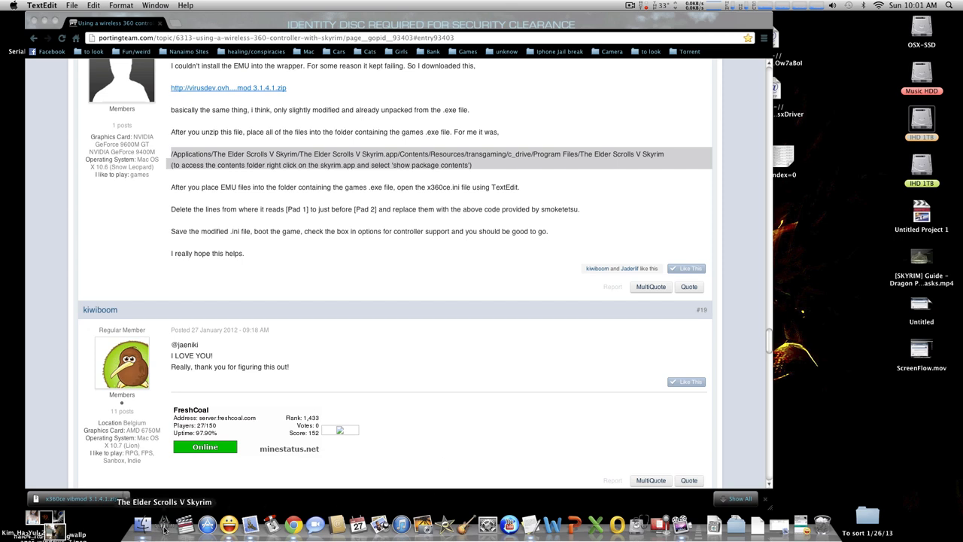
mouse_move(756, 341)
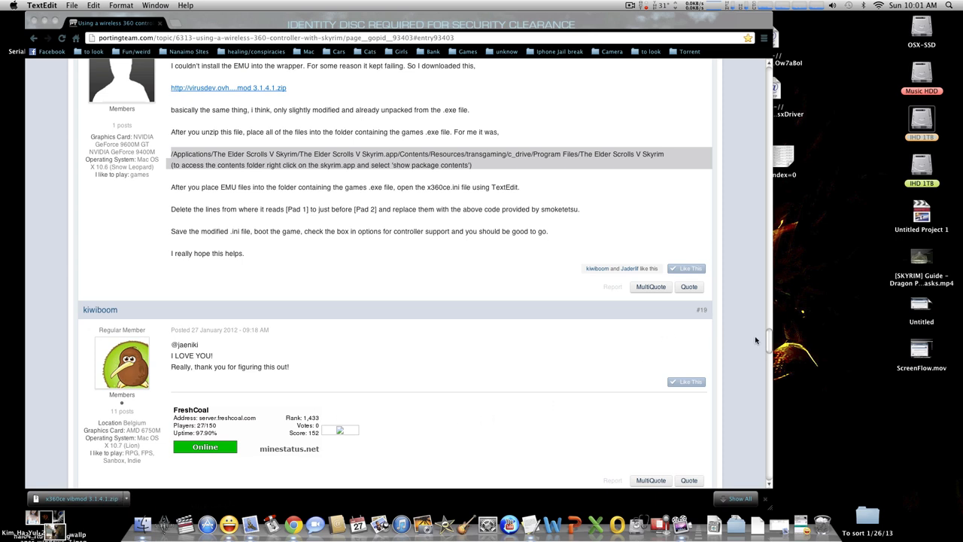
mouse_move(769, 348)
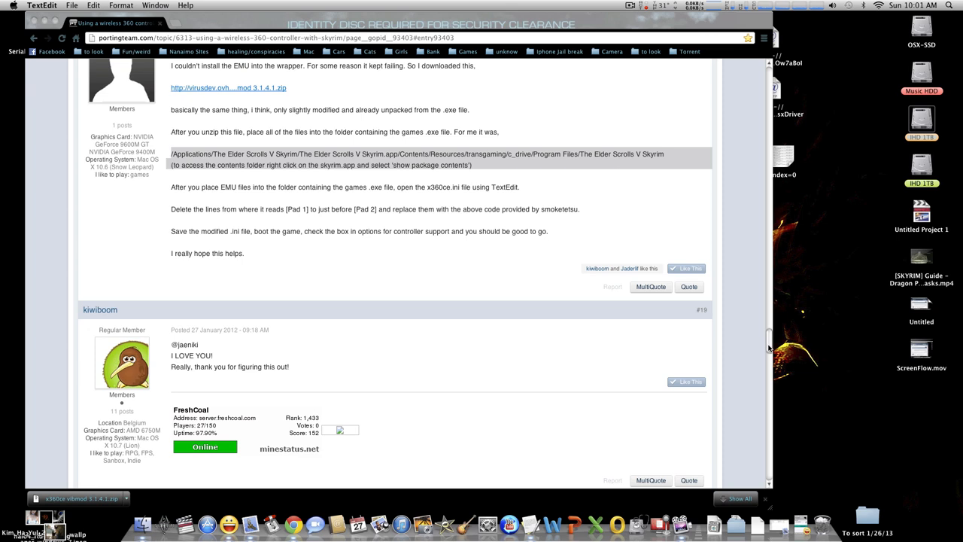
mouse_move(724, 436)
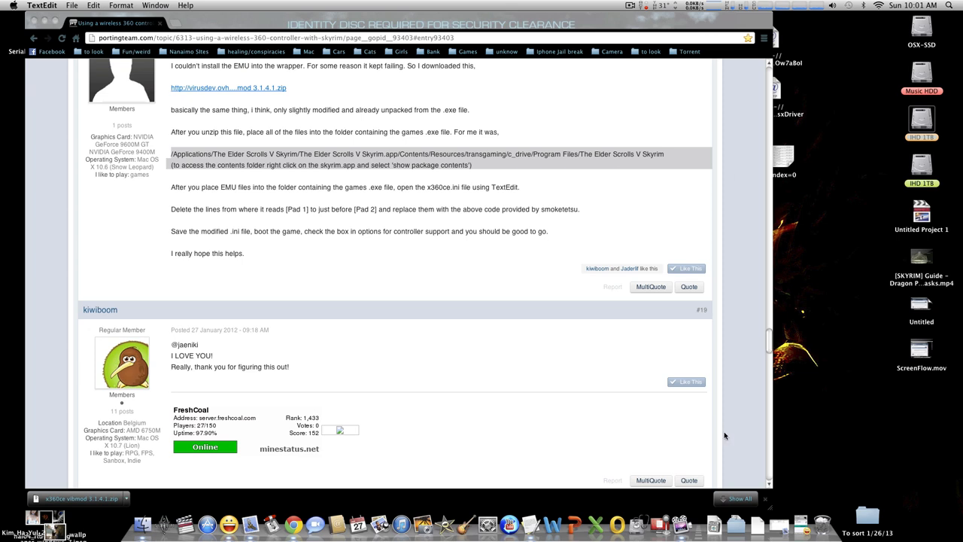
mouse_move(484, 301)
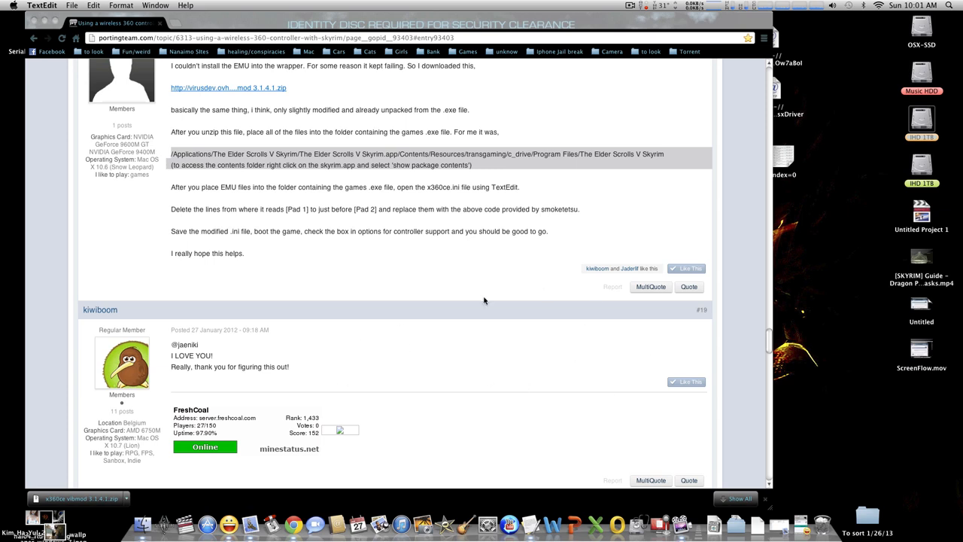
mouse_move(324, 242)
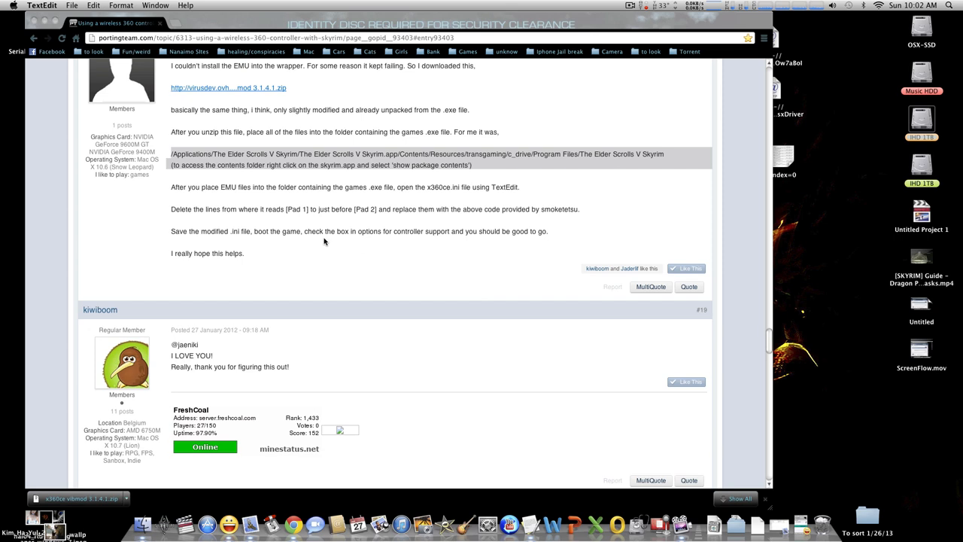
mouse_move(667, 87)
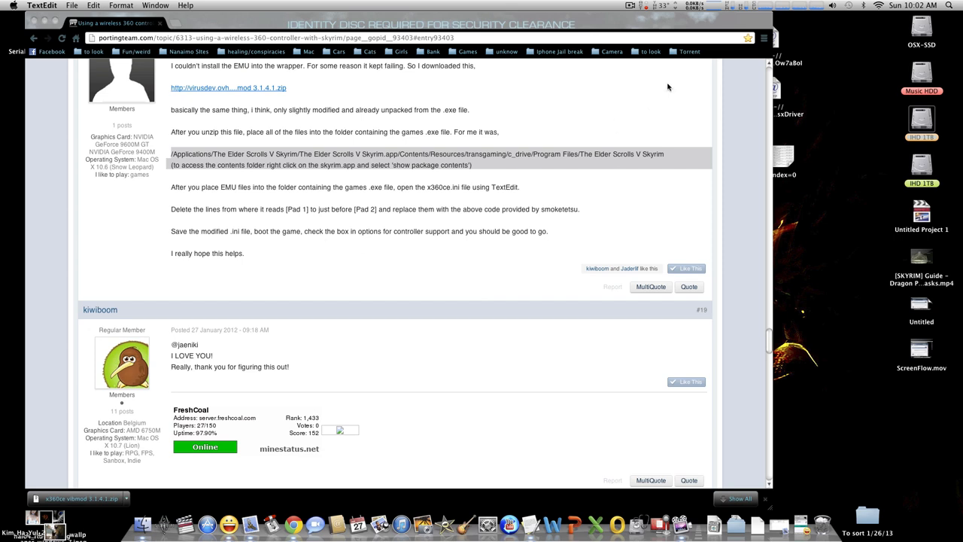
mouse_move(325, 20)
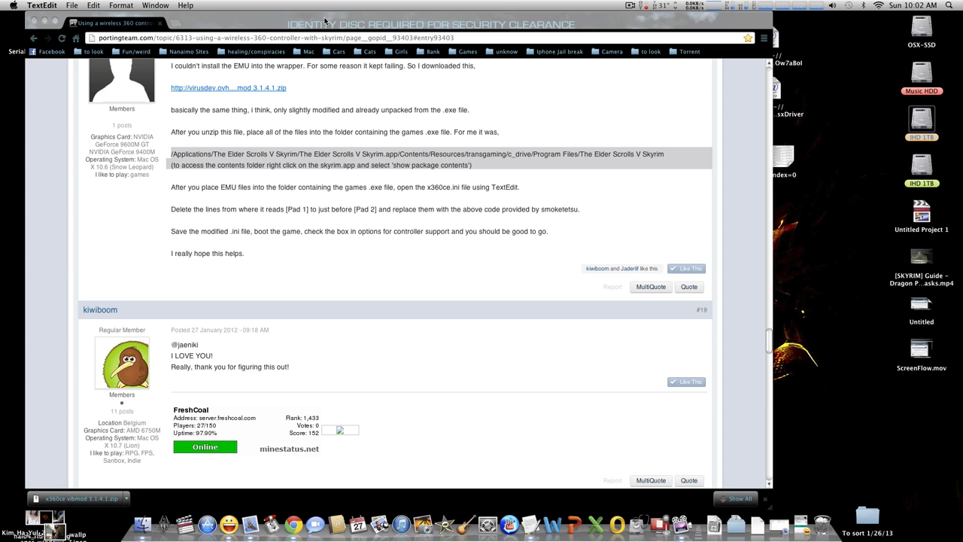
mouse_move(628, 4)
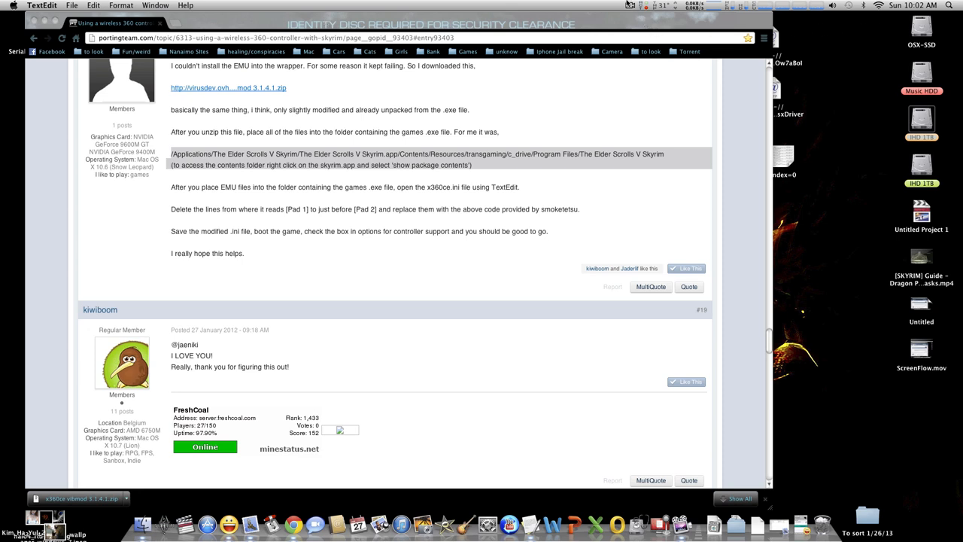